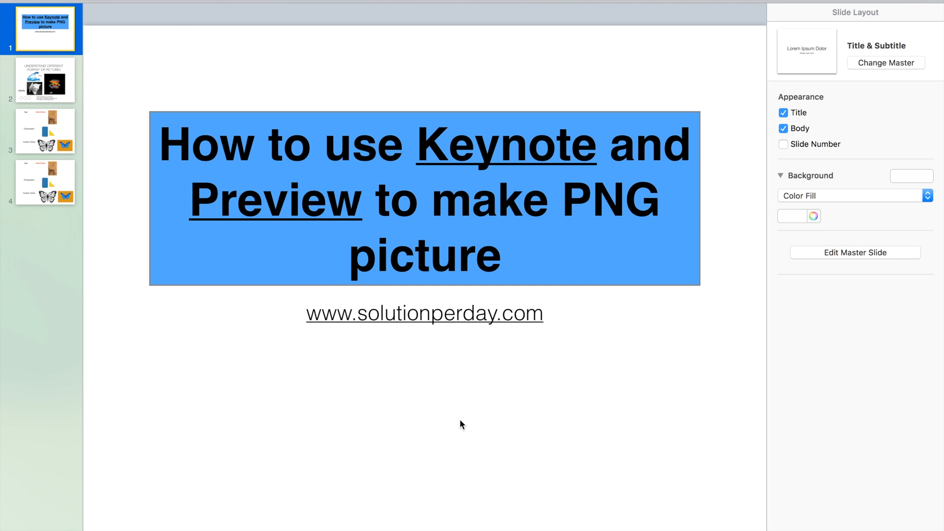
Show the second slide comparing PNG, JPEG and GIF picture formats
{"action": "left_click", "coordinate": [44, 80]}
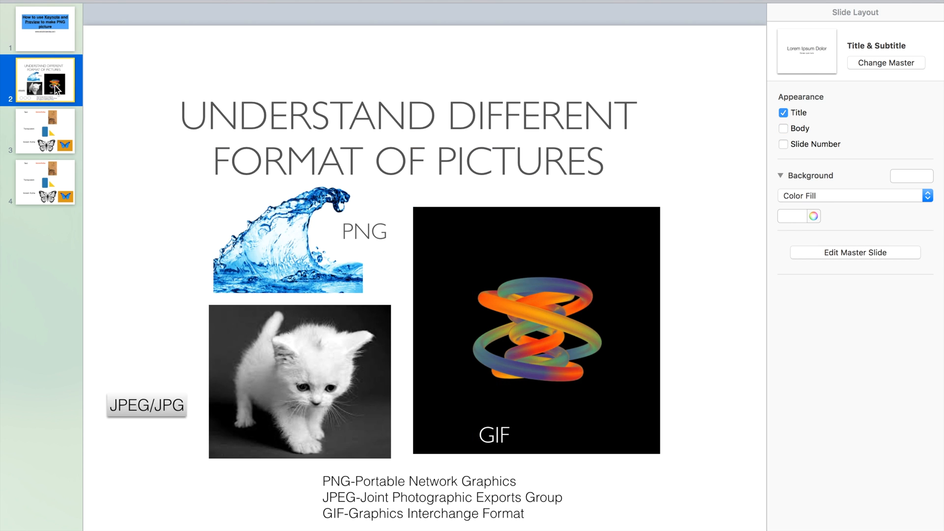
{"action": "mouse_move", "coordinate": [257, 96]}
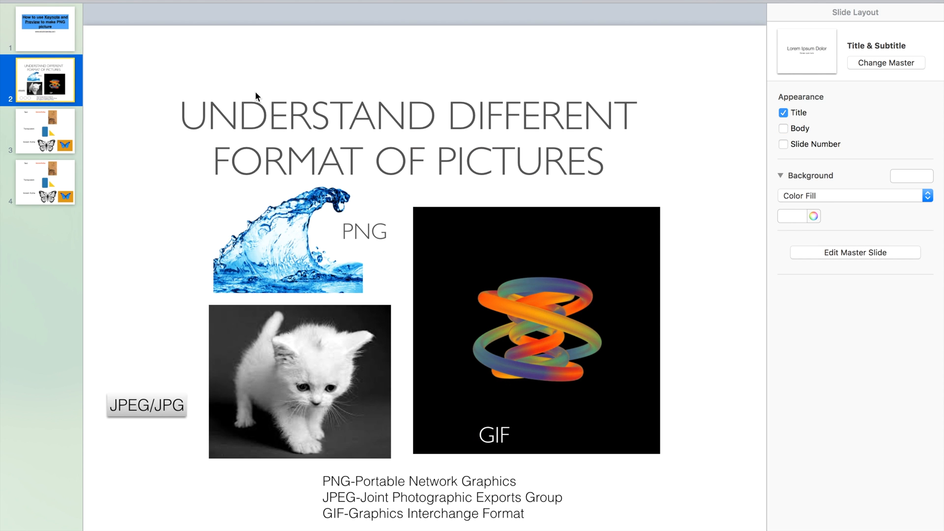
{"action": "mouse_move", "coordinate": [371, 278]}
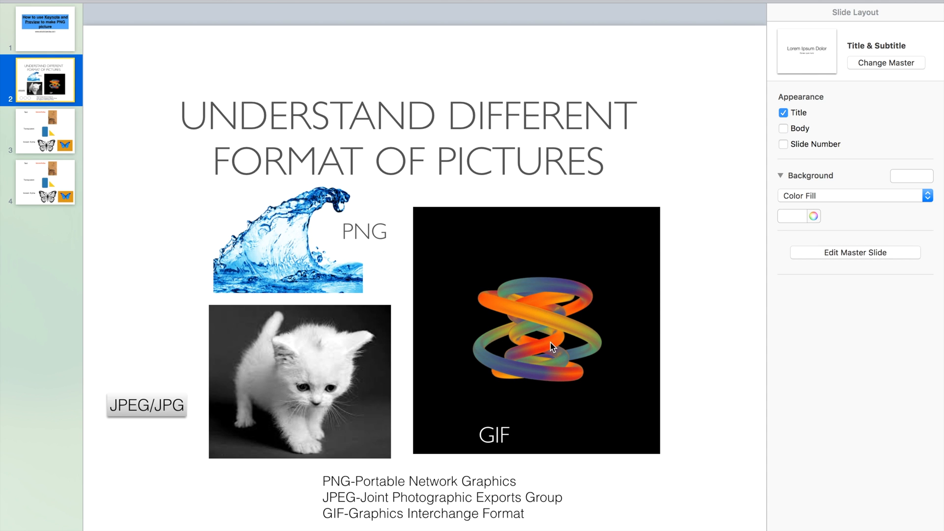
{"action": "mouse_move", "coordinate": [306, 254]}
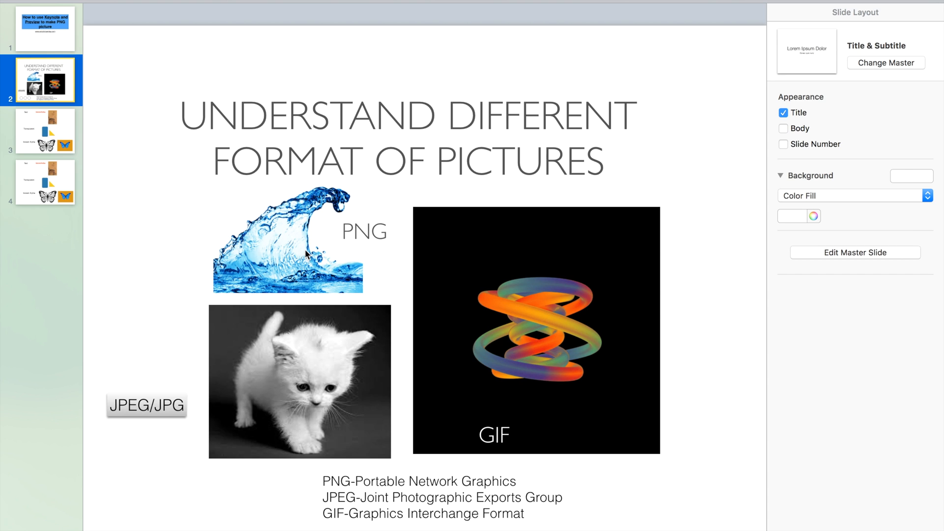
{"action": "mouse_move", "coordinate": [307, 258]}
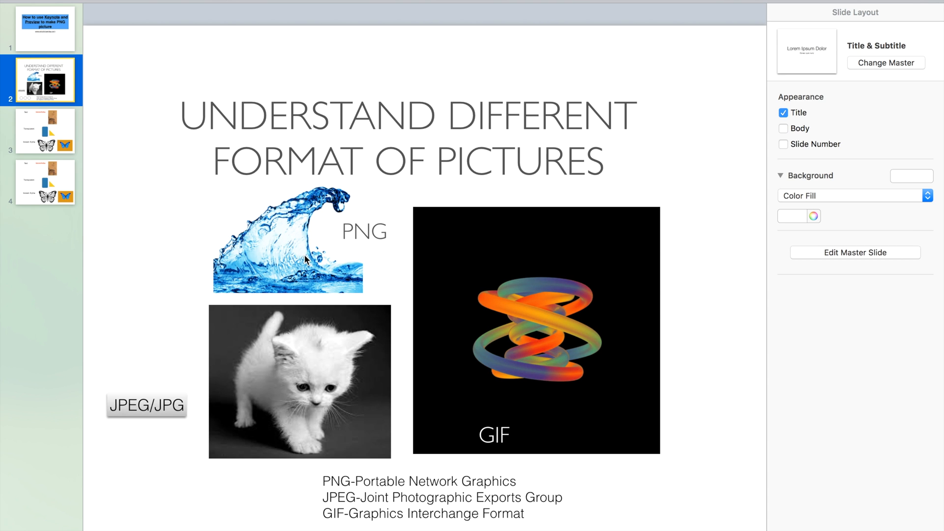
{"action": "mouse_move", "coordinate": [308, 265]}
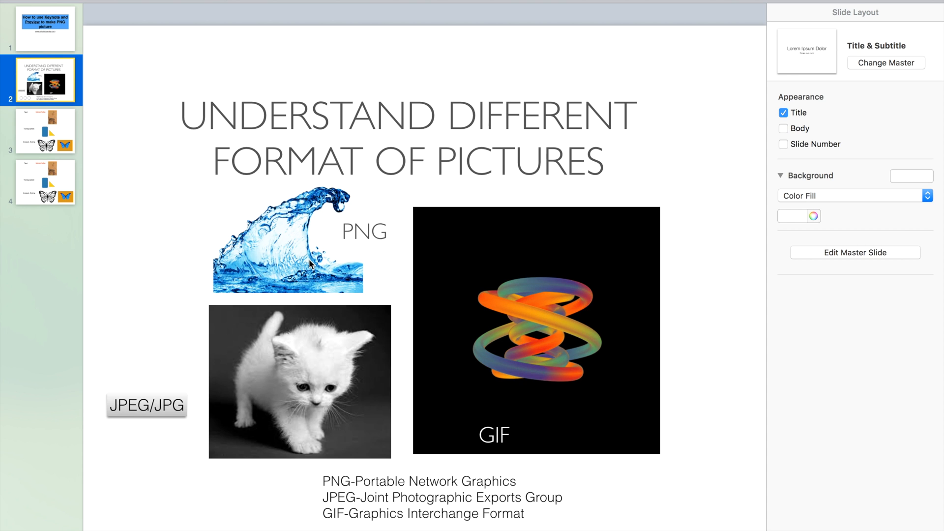
{"action": "mouse_move", "coordinate": [311, 266]}
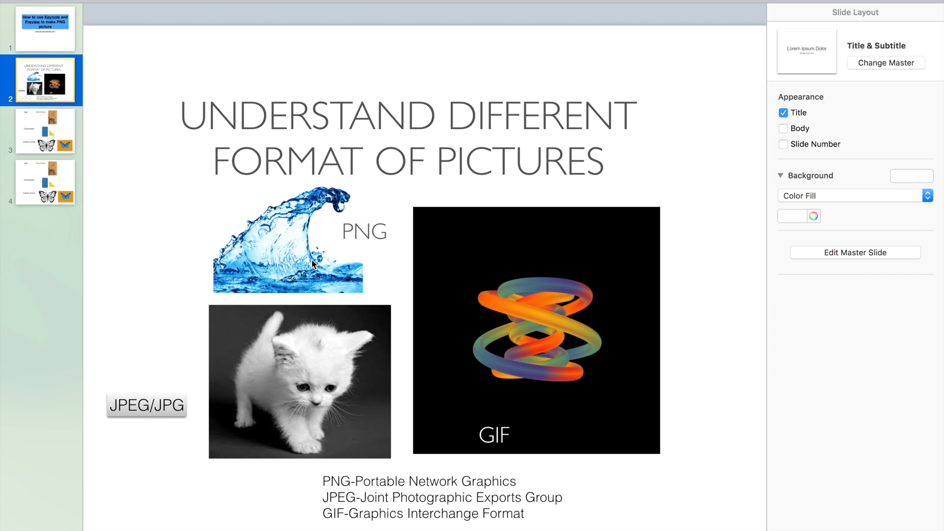
{"action": "left_click_drag", "start_coordinate": [289, 244], "coordinate": [378, 252]}
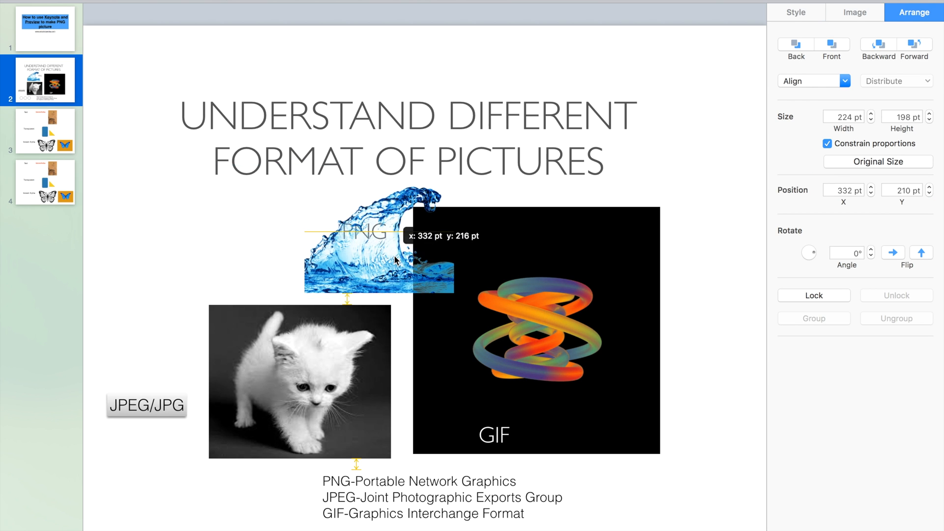
{"action": "left_click_drag", "start_coordinate": [378, 252], "coordinate": [299, 355]}
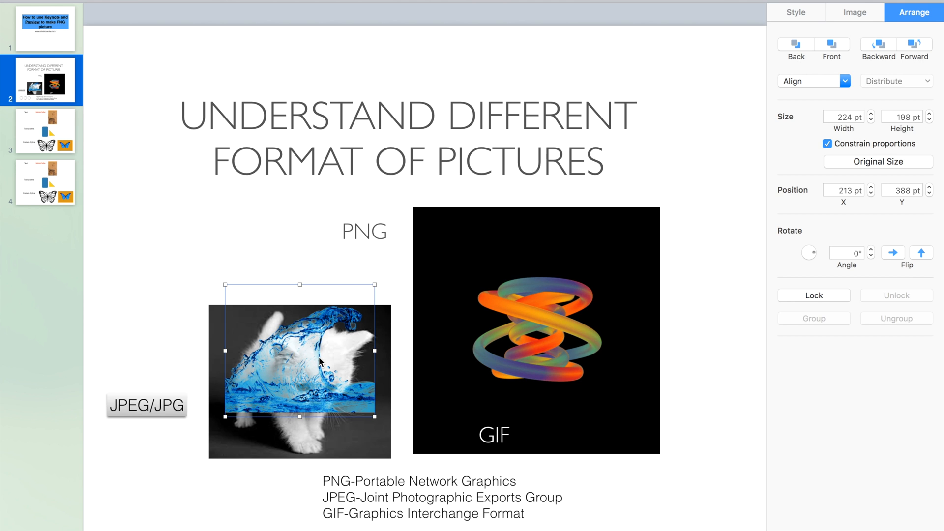
{"action": "left_click_drag", "start_coordinate": [299, 361], "coordinate": [299, 379]}
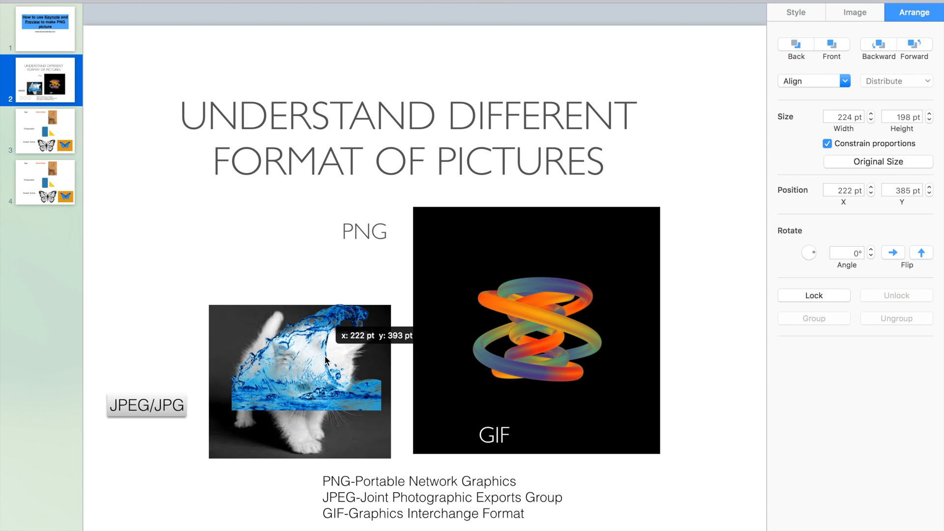
{"action": "left_click_drag", "start_coordinate": [326, 361], "coordinate": [315, 382]}
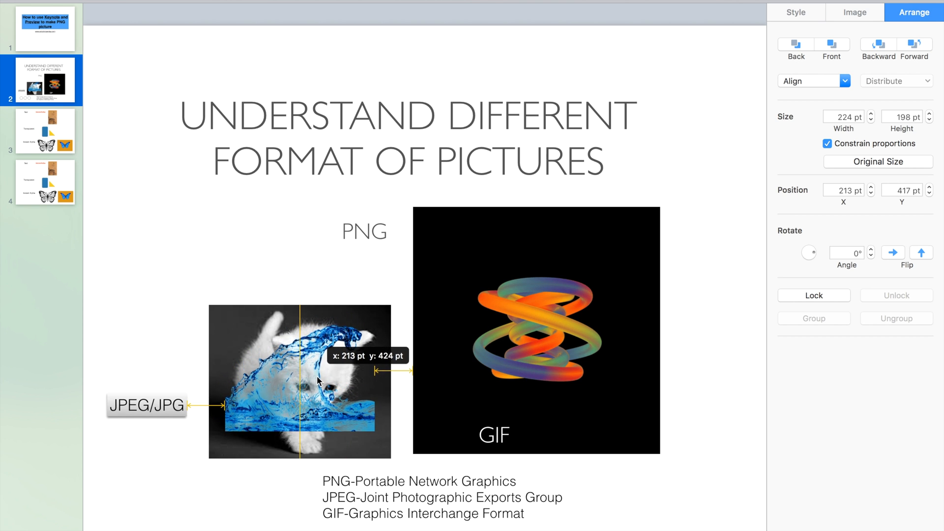
{"action": "left_click_drag", "start_coordinate": [299, 380], "coordinate": [274, 233]}
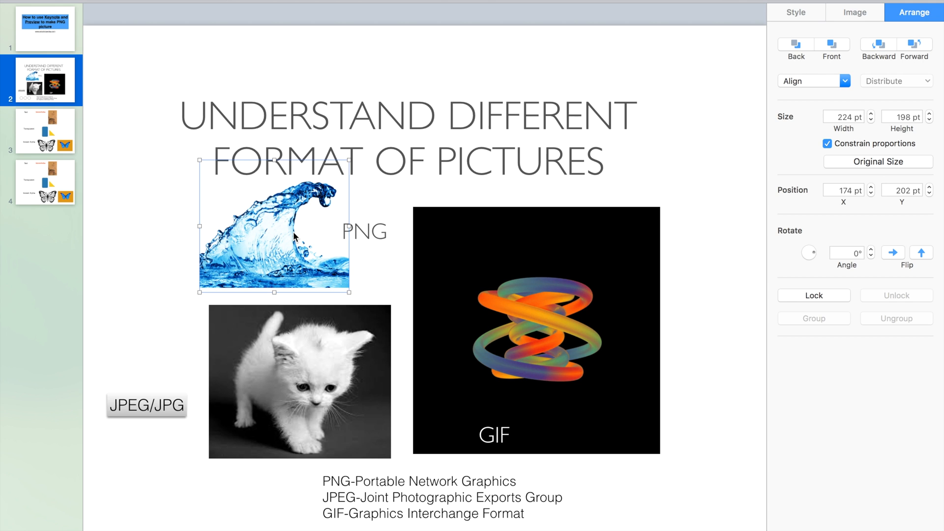
{"action": "mouse_move", "coordinate": [353, 293]}
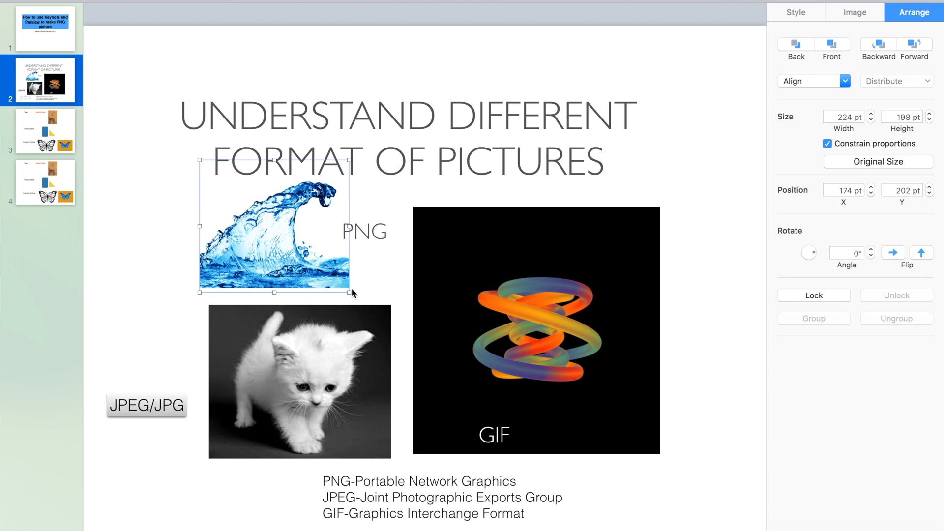
{"action": "left_click_drag", "start_coordinate": [274, 235], "coordinate": [289, 241]}
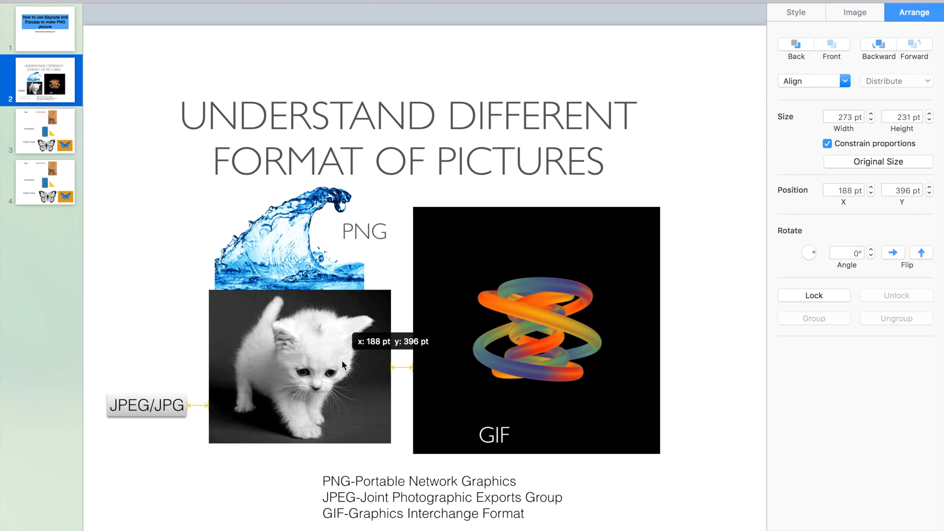
{"action": "left_click_drag", "start_coordinate": [299, 365], "coordinate": [297, 280]}
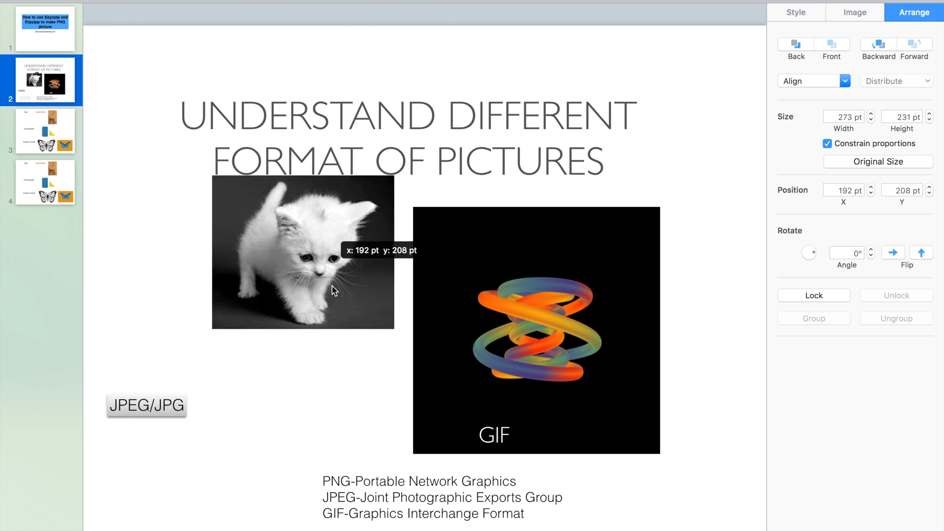
{"action": "left_click_drag", "start_coordinate": [303, 252], "coordinate": [305, 382]}
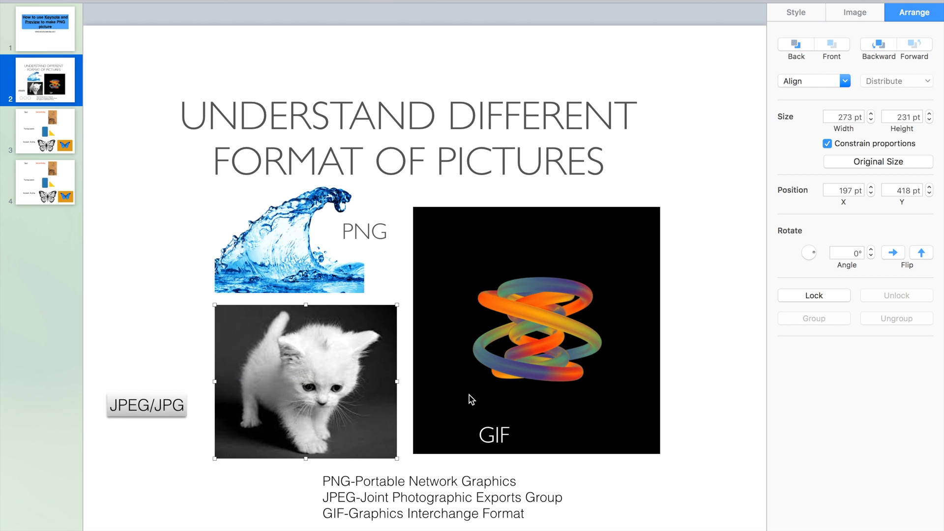
{"action": "mouse_move", "coordinate": [541, 348]}
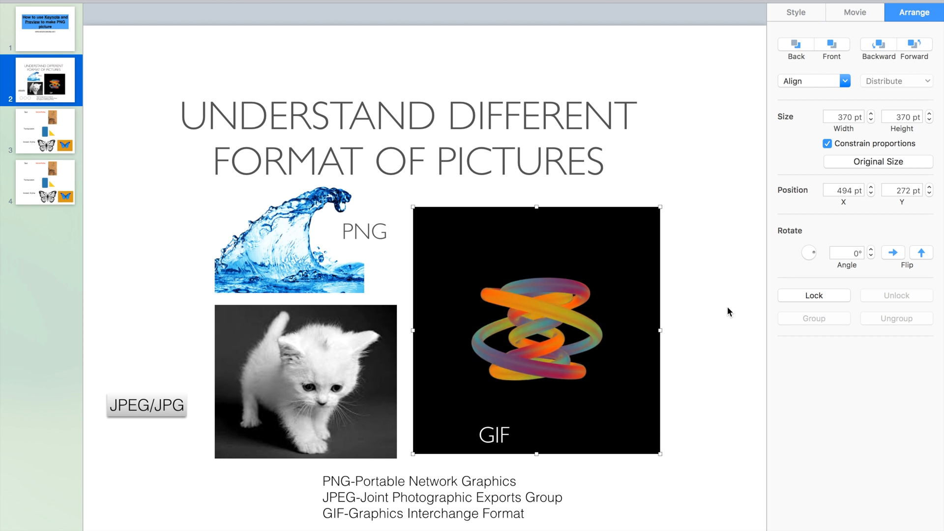
Show slide 3 with the Text, Transparent and Instant Alpha examples
{"action": "left_click", "coordinate": [45, 131]}
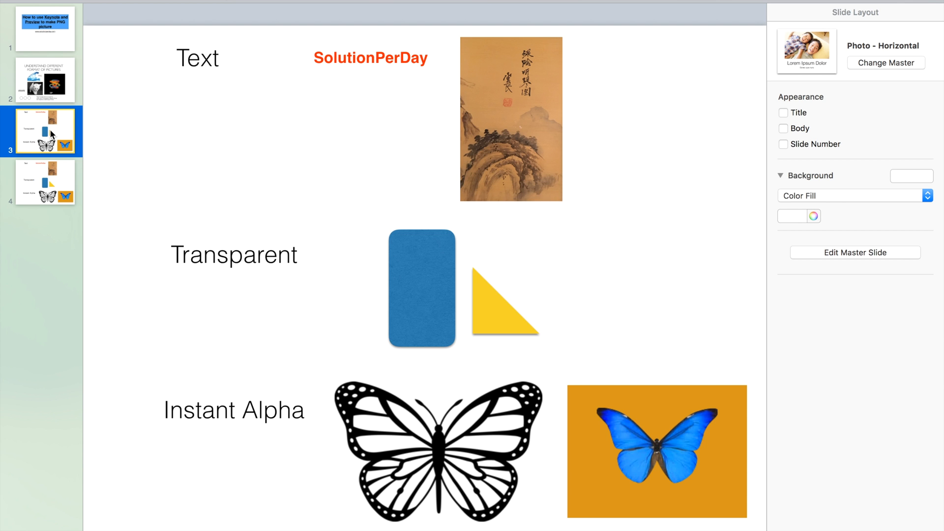
{"action": "mouse_move", "coordinate": [51, 135]}
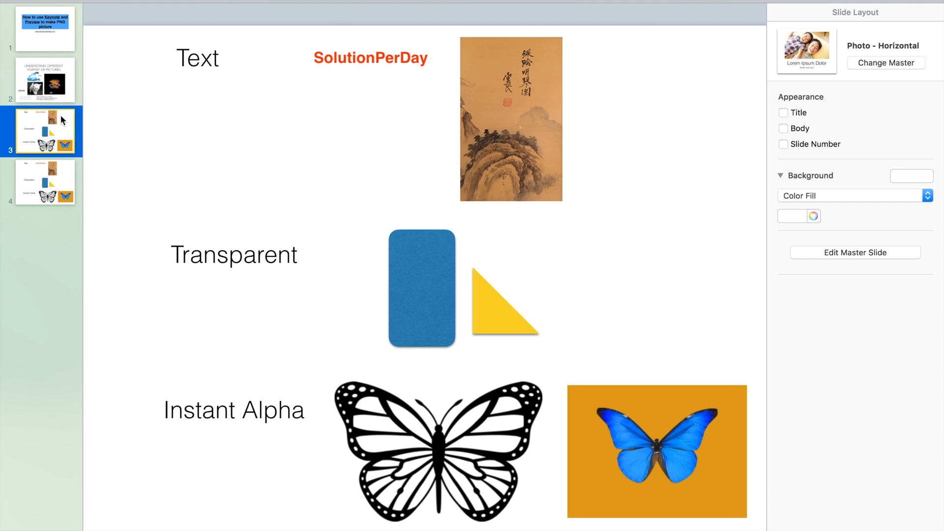
{"action": "mouse_move", "coordinate": [34, 116]}
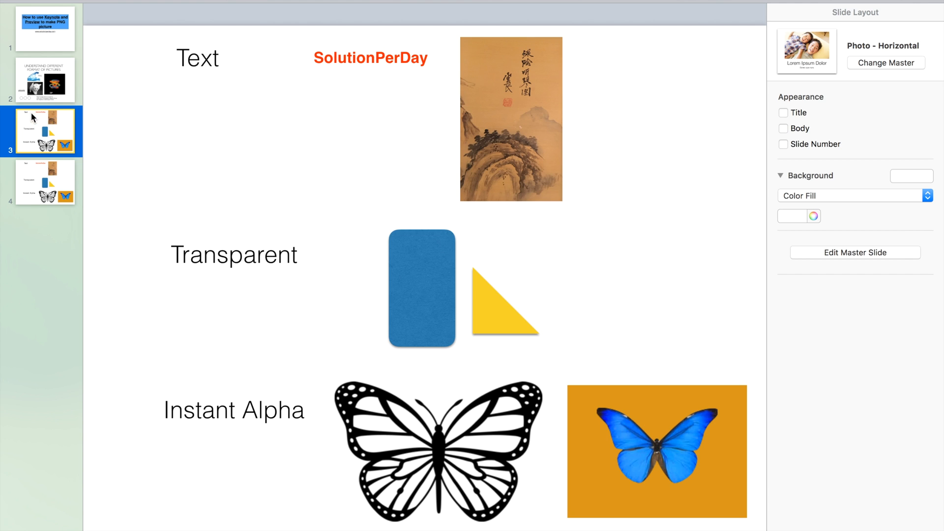
{"action": "mouse_move", "coordinate": [33, 117]}
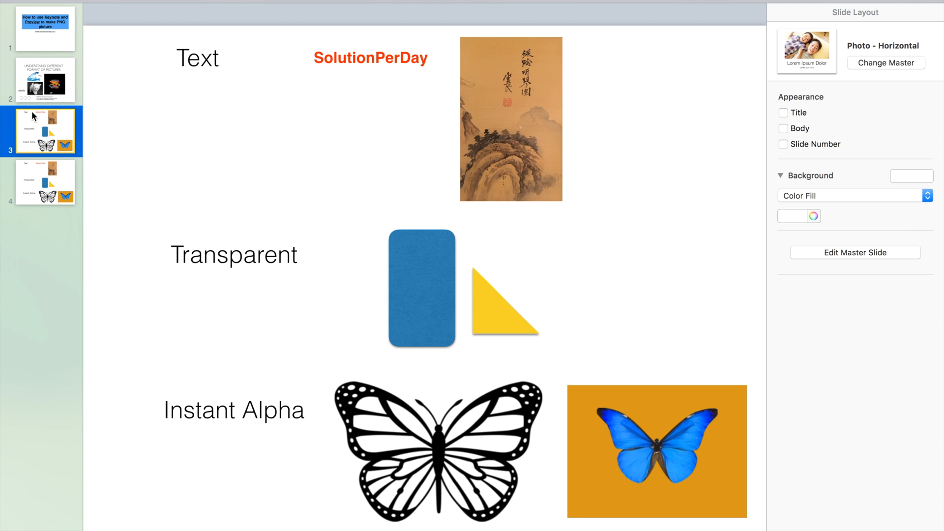
{"action": "mouse_move", "coordinate": [236, 99]}
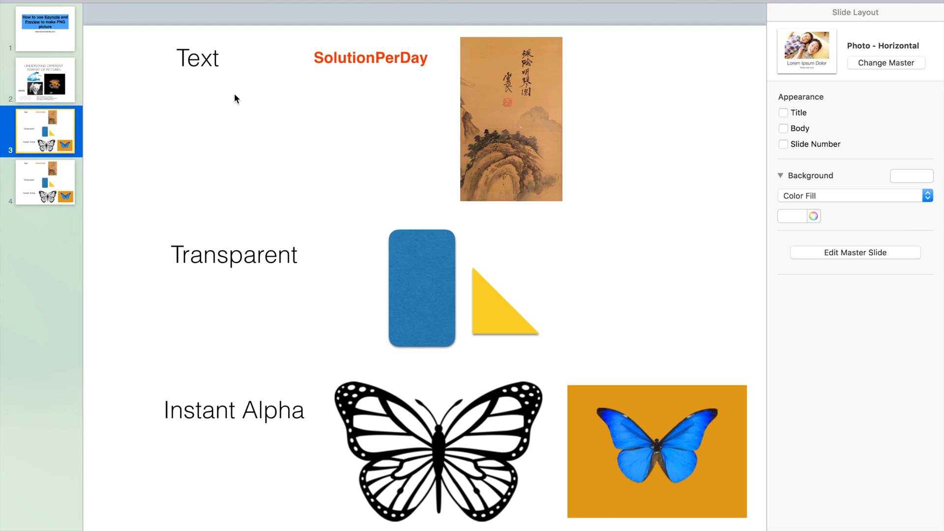
{"action": "mouse_move", "coordinate": [272, 94]}
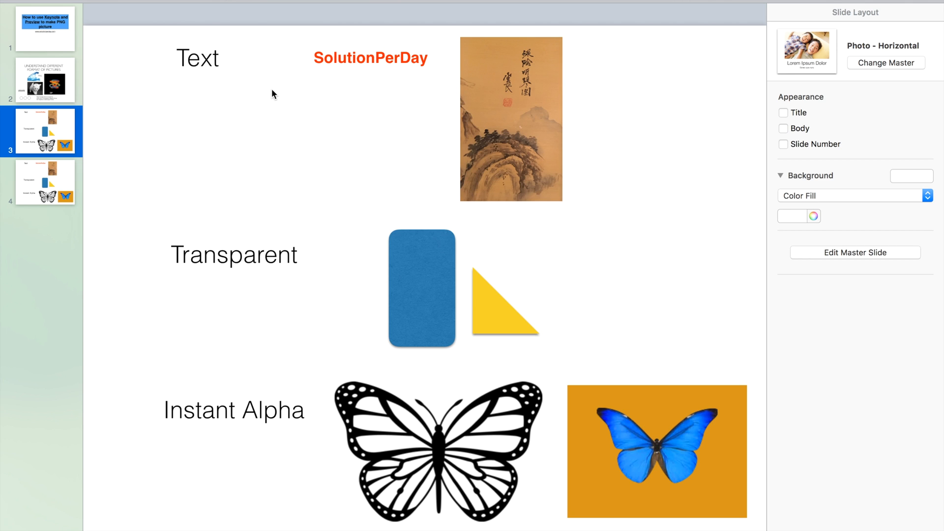
{"action": "mouse_move", "coordinate": [329, 85]}
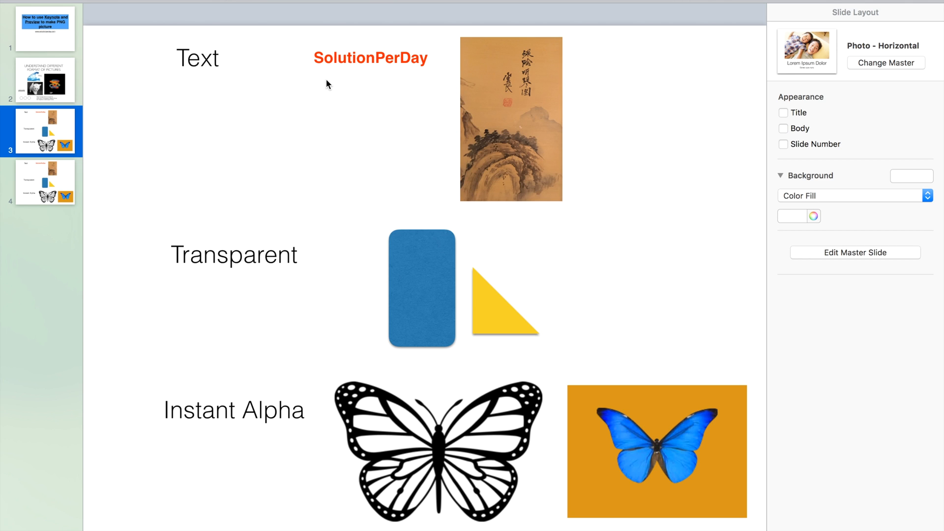
Move the red SolutionPerDay text onto the lower part of the landscape painting
{"action": "left_click", "coordinate": [512, 118]}
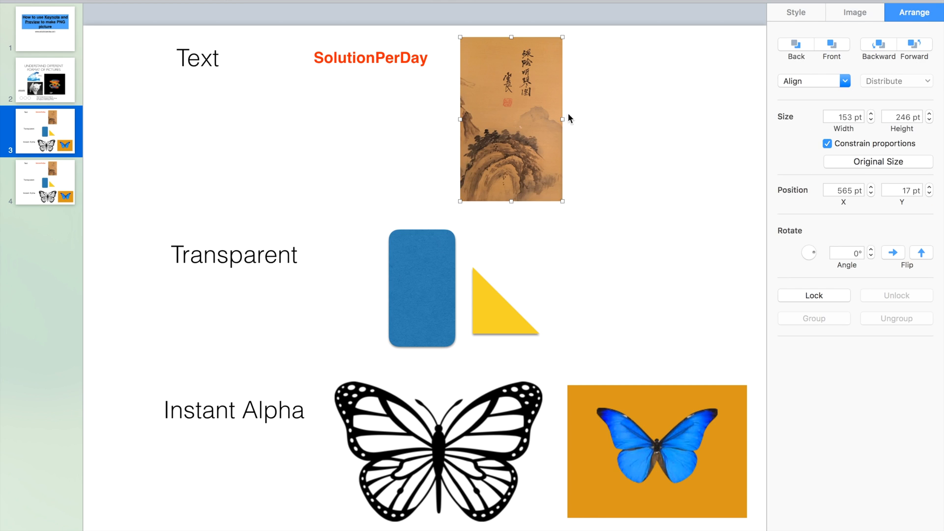
{"action": "mouse_move", "coordinate": [583, 140]}
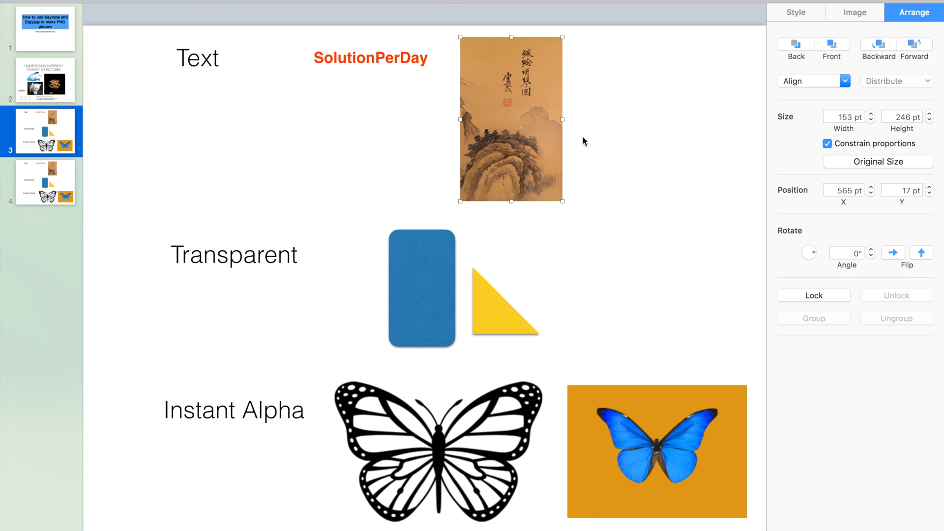
{"action": "mouse_move", "coordinate": [363, 76]}
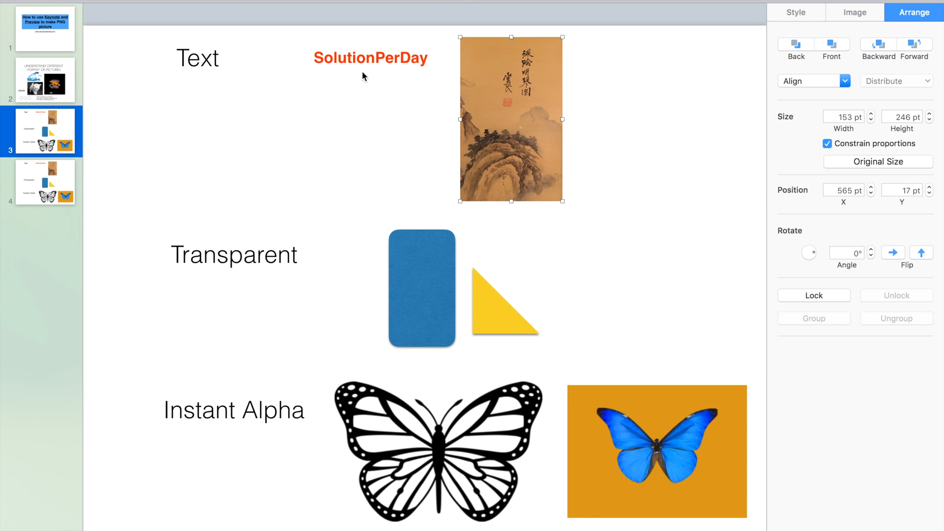
{"action": "left_click", "coordinate": [371, 58]}
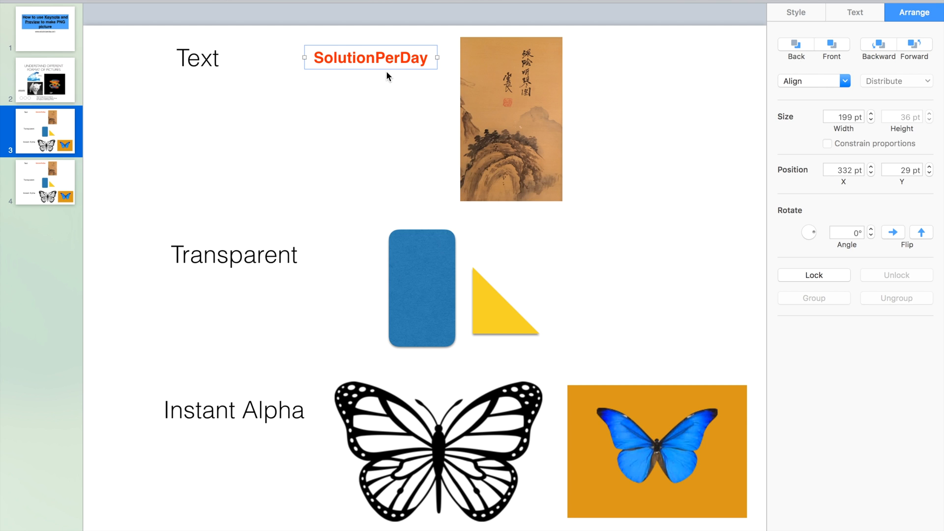
{"action": "left_click_drag", "start_coordinate": [372, 58], "coordinate": [511, 164]}
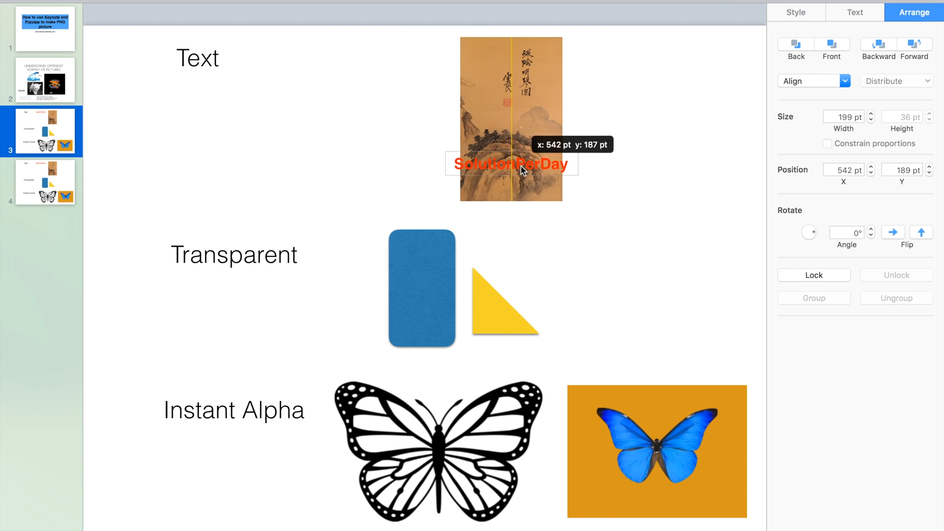
{"action": "left_click", "coordinate": [796, 12]}
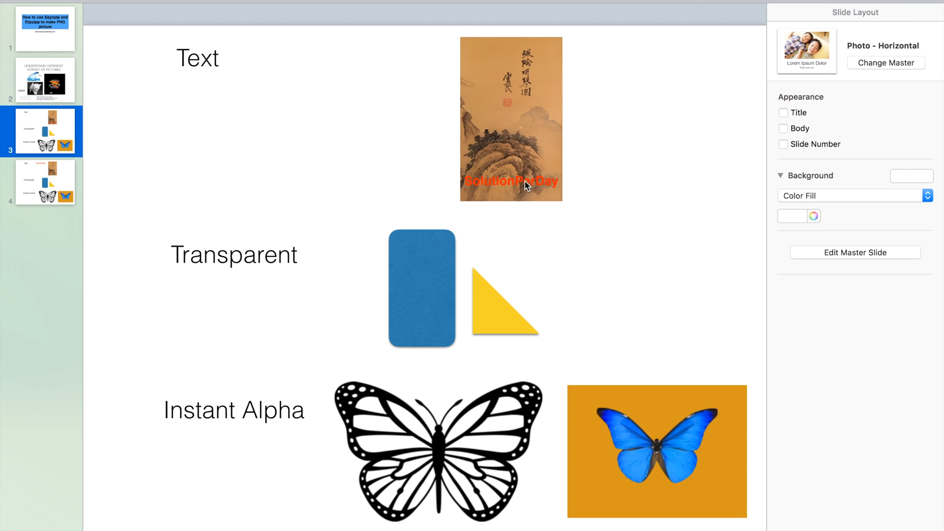
{"action": "mouse_move", "coordinate": [495, 321]}
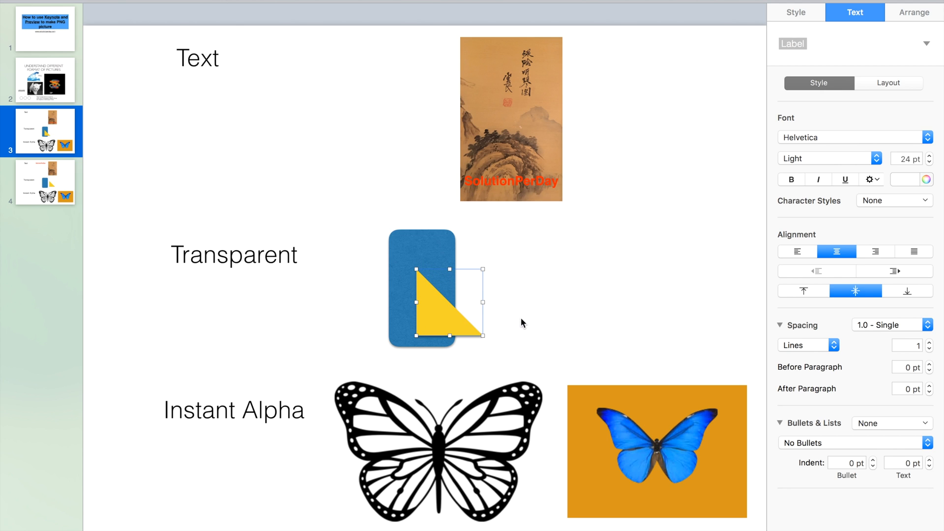
{"action": "mouse_move", "coordinate": [846, 377]}
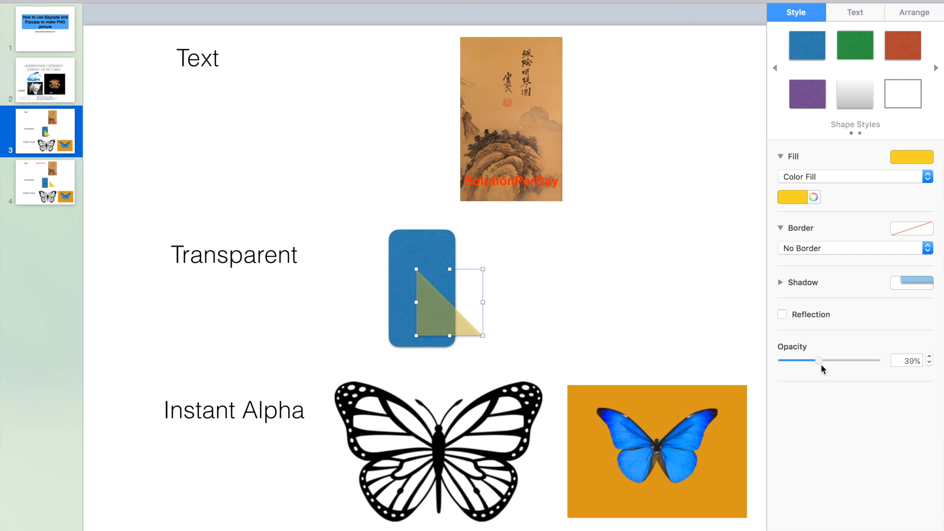
Lower the yellow triangle's opacity to 35% so the blue card shows through
{"action": "left_click_drag", "start_coordinate": [819, 360], "coordinate": [817, 360]}
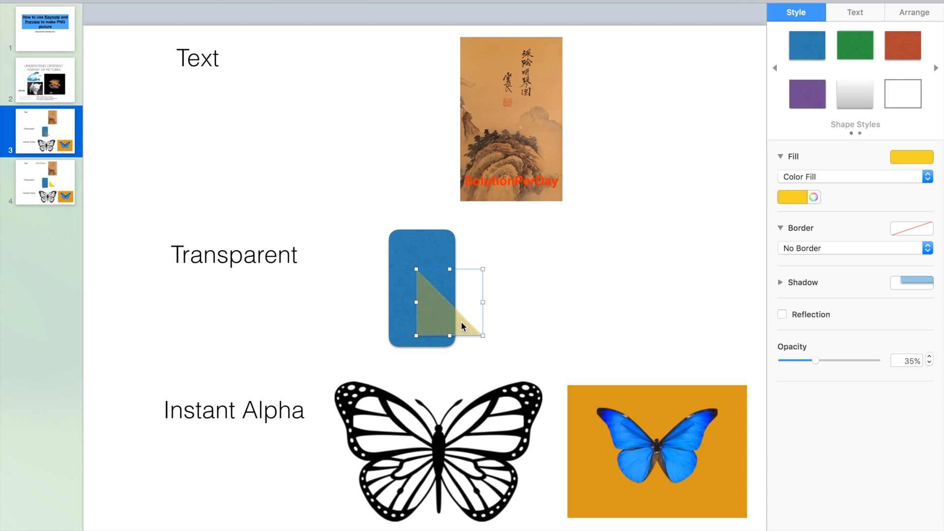
{"action": "mouse_move", "coordinate": [836, 354]}
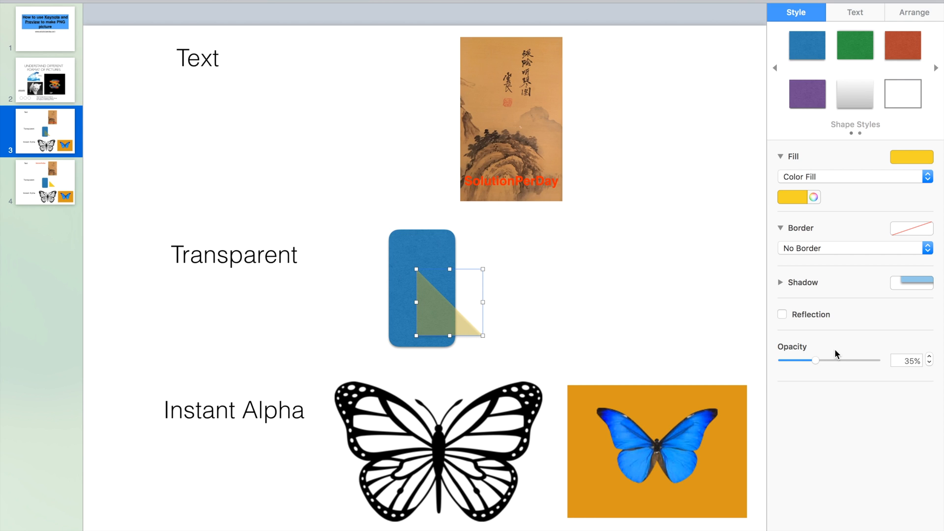
{"action": "left_click_drag", "start_coordinate": [814, 360], "coordinate": [826, 360]}
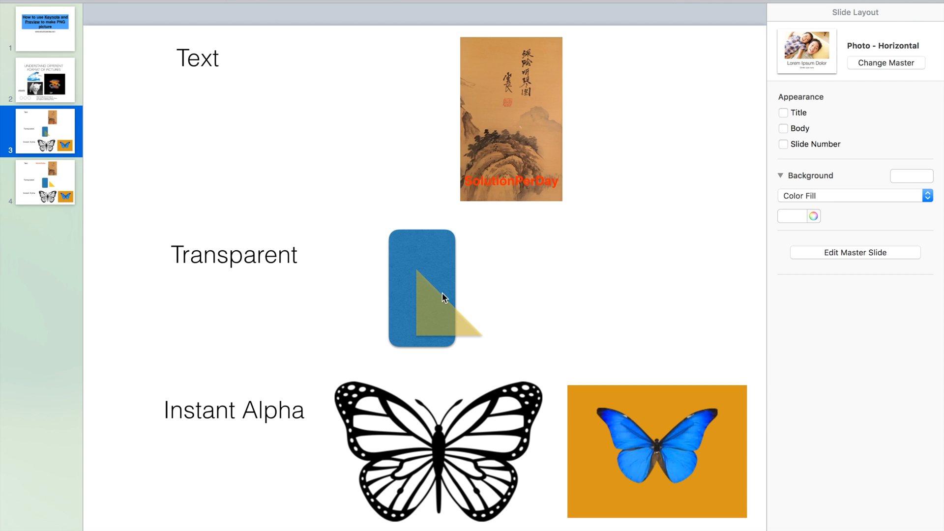
{"action": "mouse_move", "coordinate": [537, 357]}
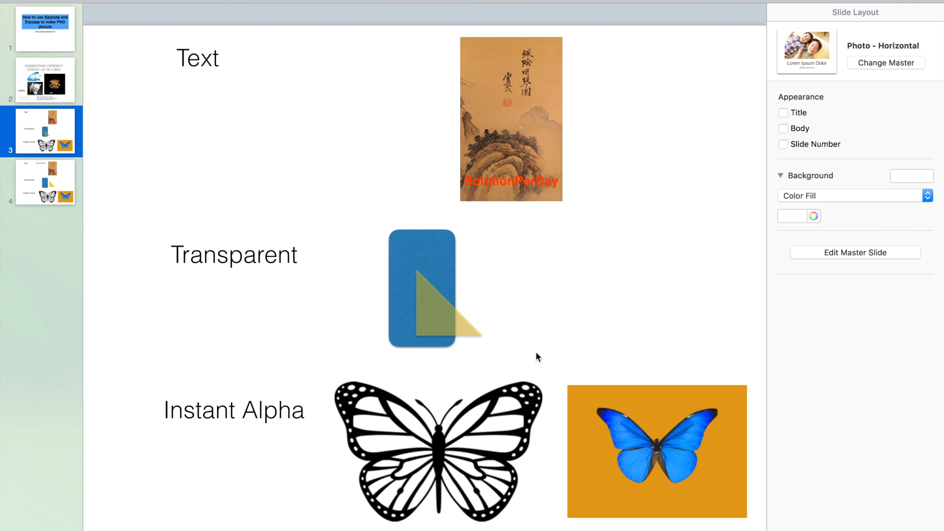
{"action": "mouse_move", "coordinate": [504, 390]}
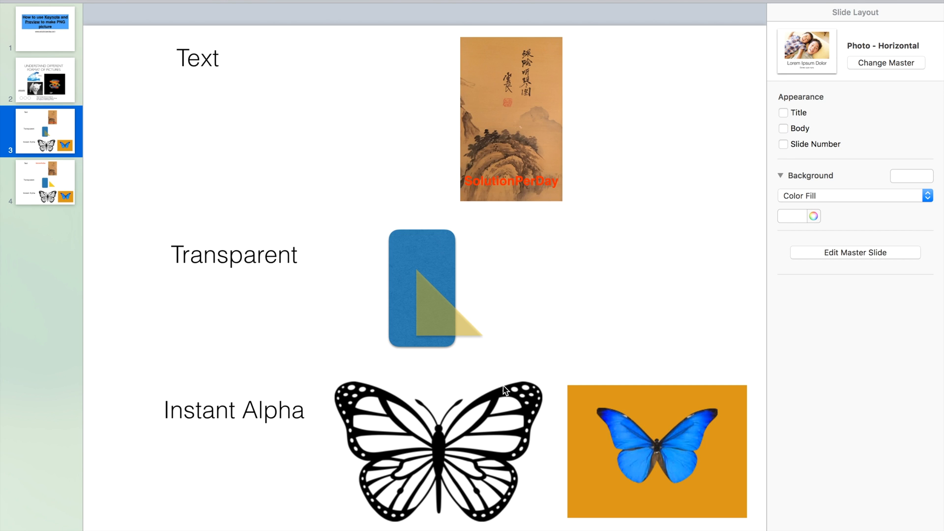
Move the black butterfly image to the right and select it
{"action": "left_click", "coordinate": [437, 450]}
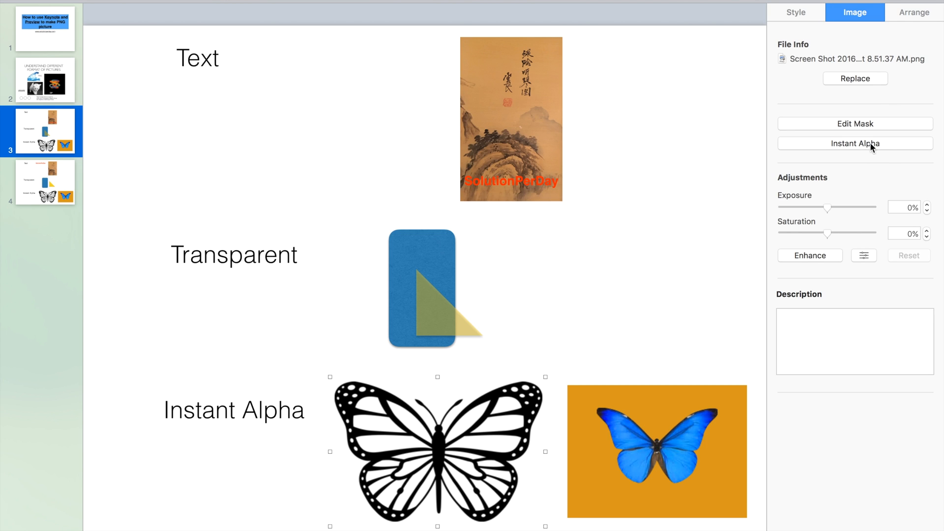
{"action": "left_click_drag", "start_coordinate": [438, 446], "coordinate": [569, 433]}
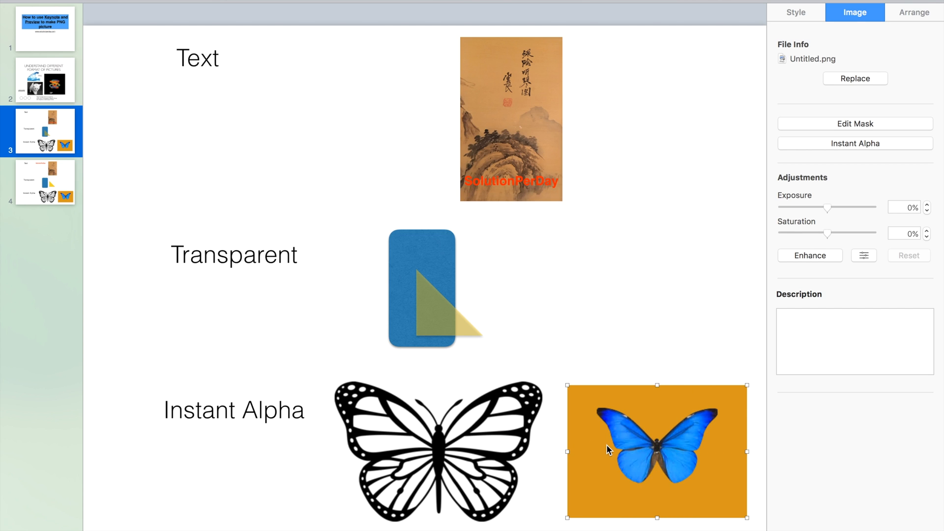
{"action": "left_click", "coordinate": [913, 12]}
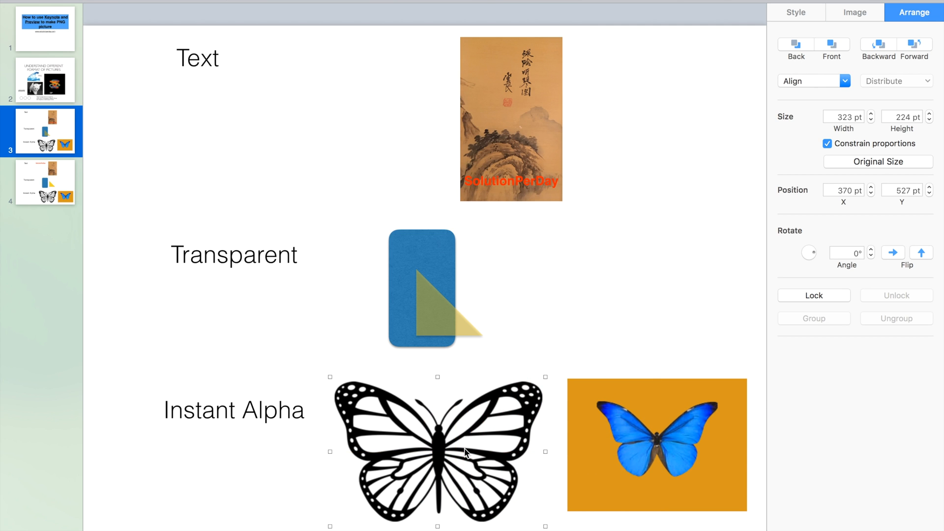
Start Instant Alpha on the black butterfly and mark its white background for removal
{"action": "left_click", "coordinate": [854, 12]}
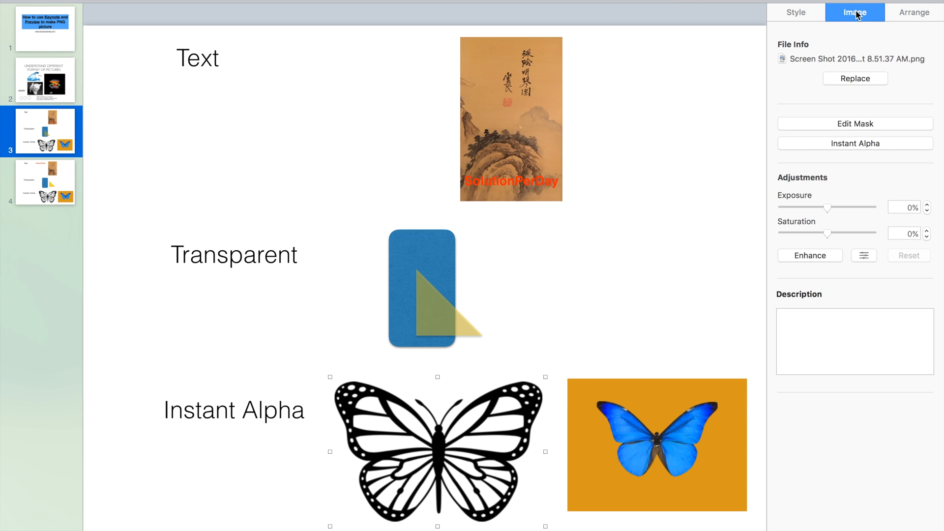
{"action": "left_click", "coordinate": [855, 144]}
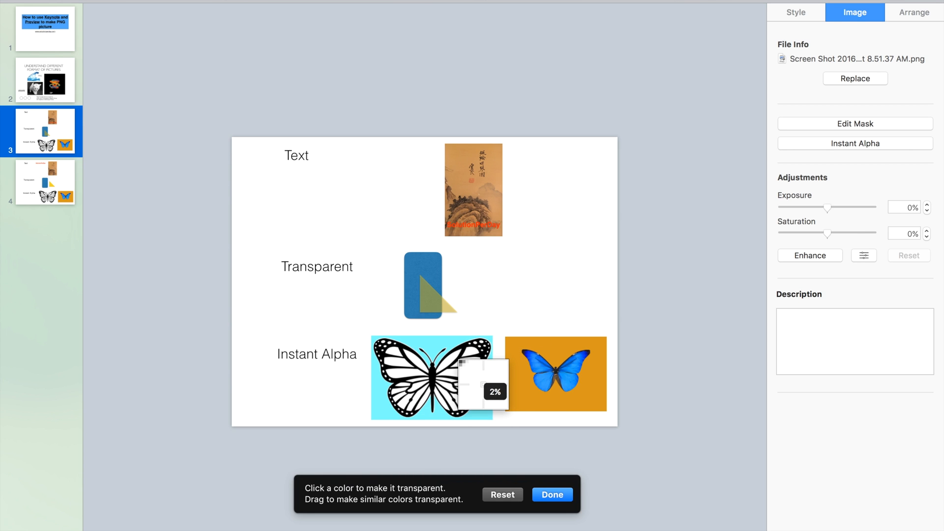
{"action": "left_click_drag", "start_coordinate": [476, 392], "coordinate": [495, 372]}
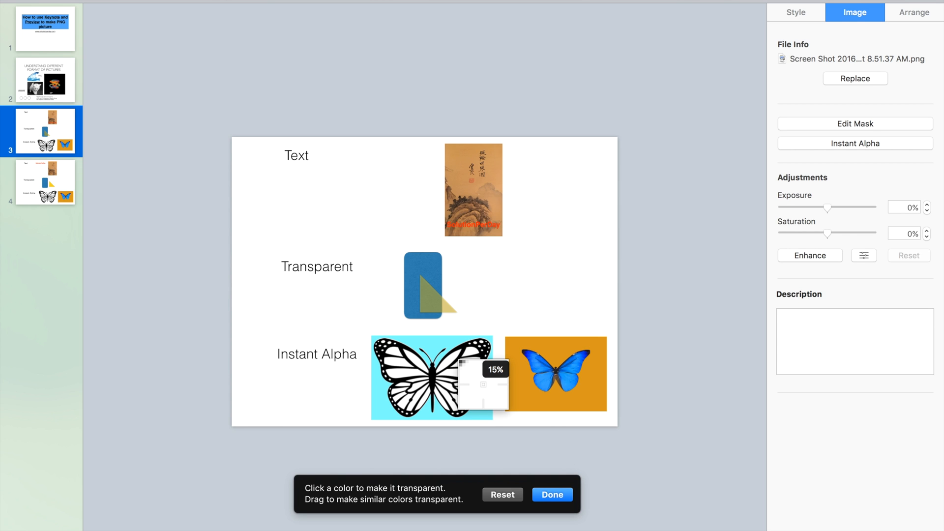
Confirm the background removal and move the black butterfly over the orange photo
{"action": "left_click", "coordinate": [551, 494]}
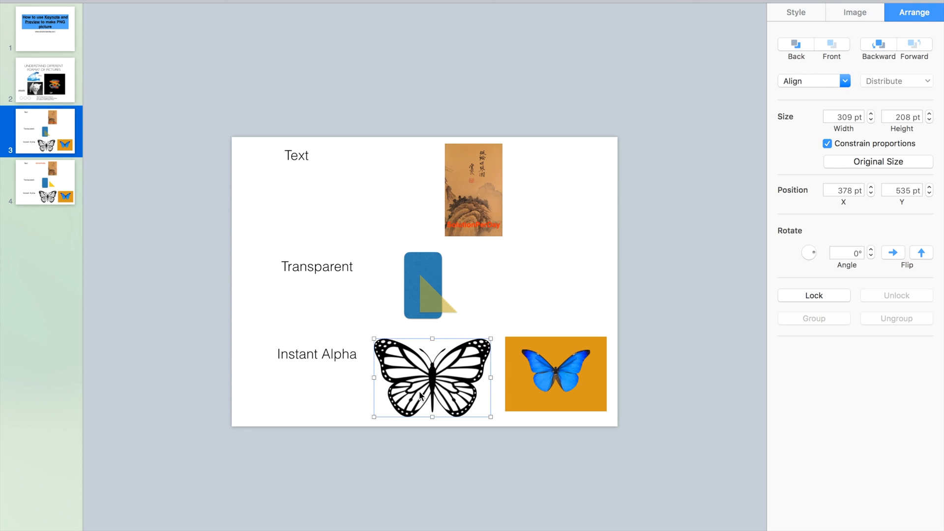
{"action": "left_click_drag", "start_coordinate": [430, 377], "coordinate": [546, 371]}
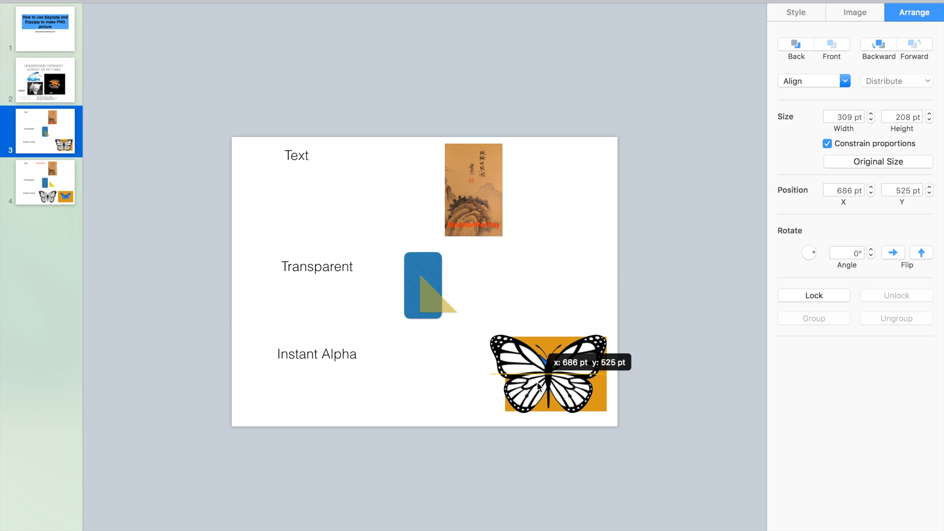
{"action": "left_click_drag", "start_coordinate": [546, 371], "coordinate": [555, 372]}
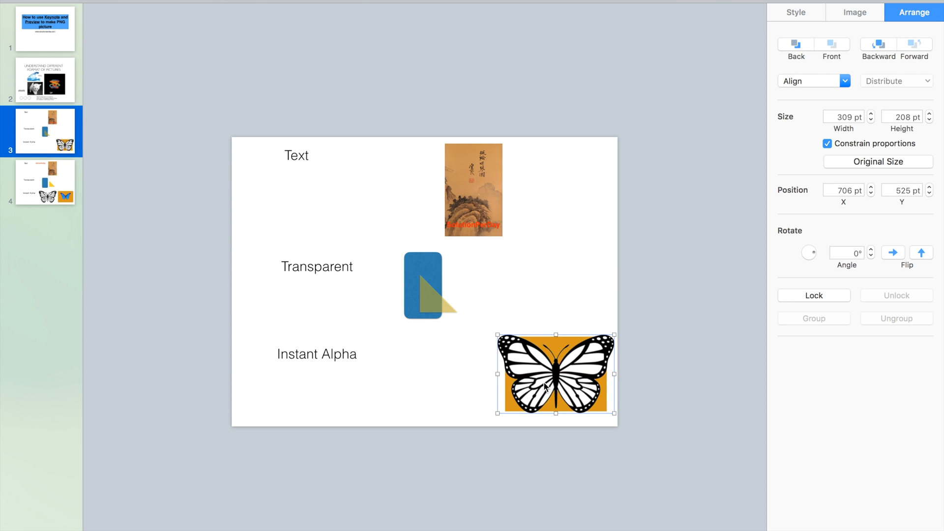
{"action": "left_click_drag", "start_coordinate": [554, 372], "coordinate": [570, 400]}
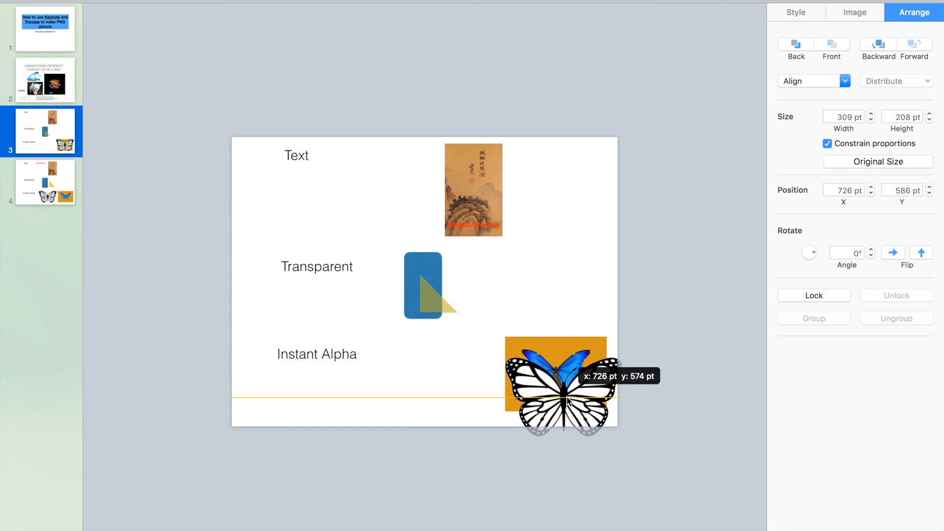
Move the blue butterfly photo over the black one, then back beside it
{"action": "left_click_drag", "start_coordinate": [559, 386], "coordinate": [514, 385]}
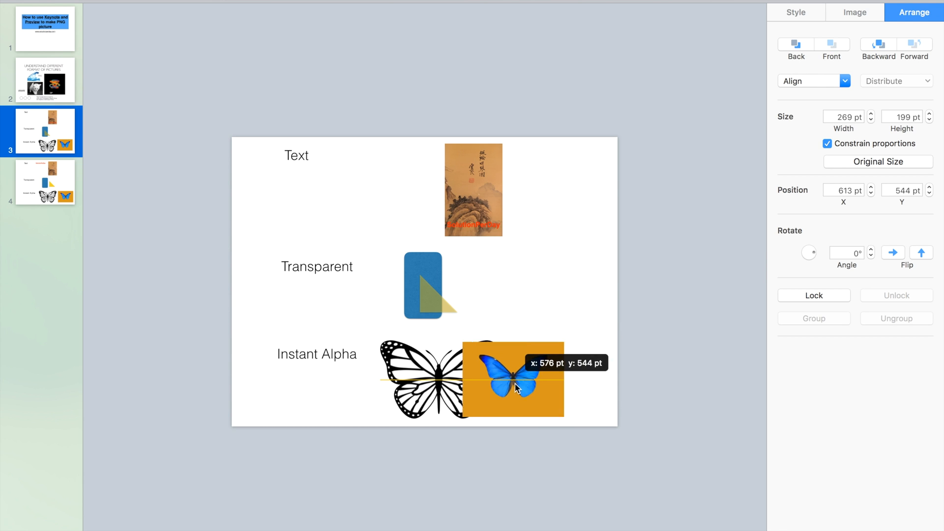
{"action": "left_click_drag", "start_coordinate": [514, 386], "coordinate": [572, 380]}
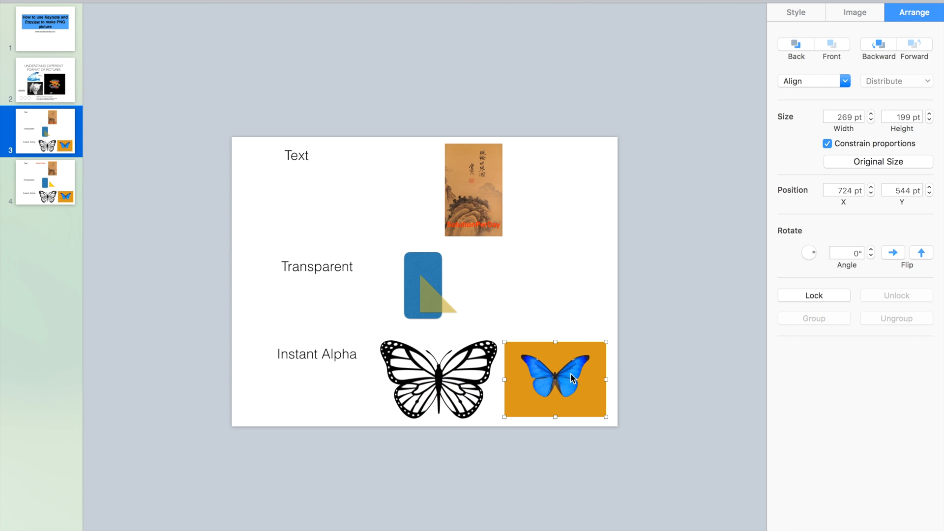
Remove the orange background from the blue butterfly photo with Instant Alpha
{"action": "left_click", "coordinate": [854, 11]}
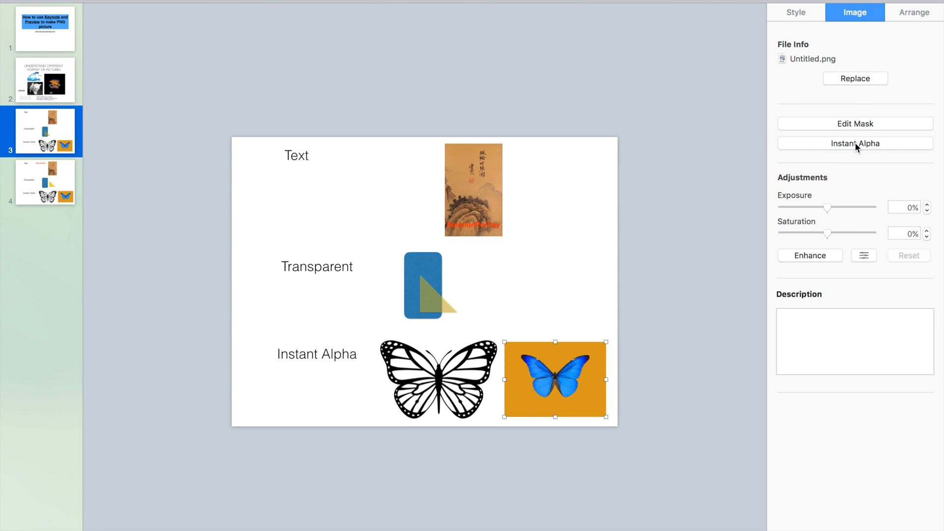
{"action": "left_click", "coordinate": [854, 143]}
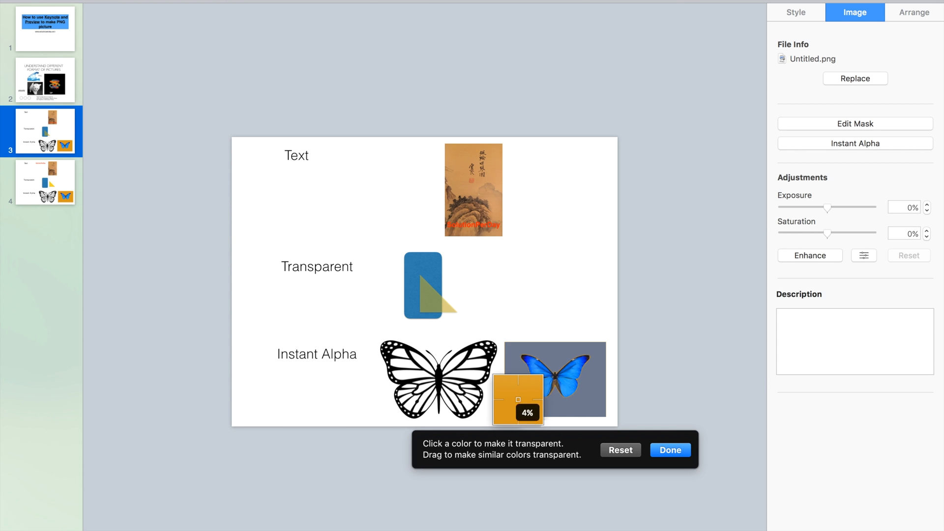
{"action": "left_click_drag", "start_coordinate": [519, 399], "coordinate": [518, 389]}
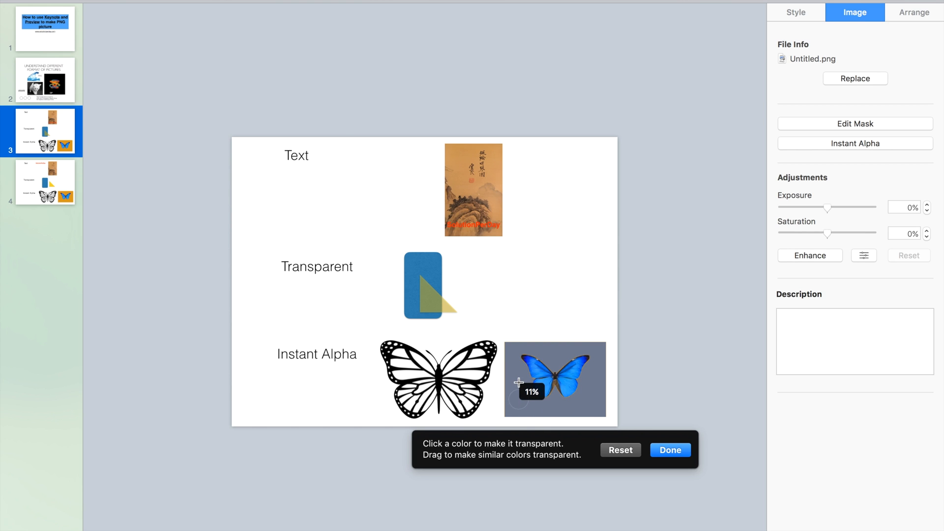
{"action": "left_click", "coordinate": [519, 383]}
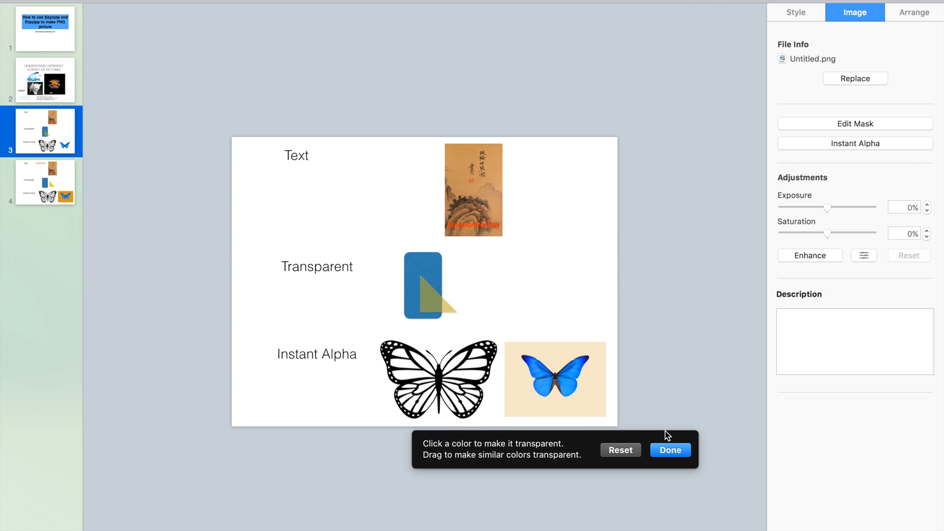
{"action": "left_click", "coordinate": [670, 450]}
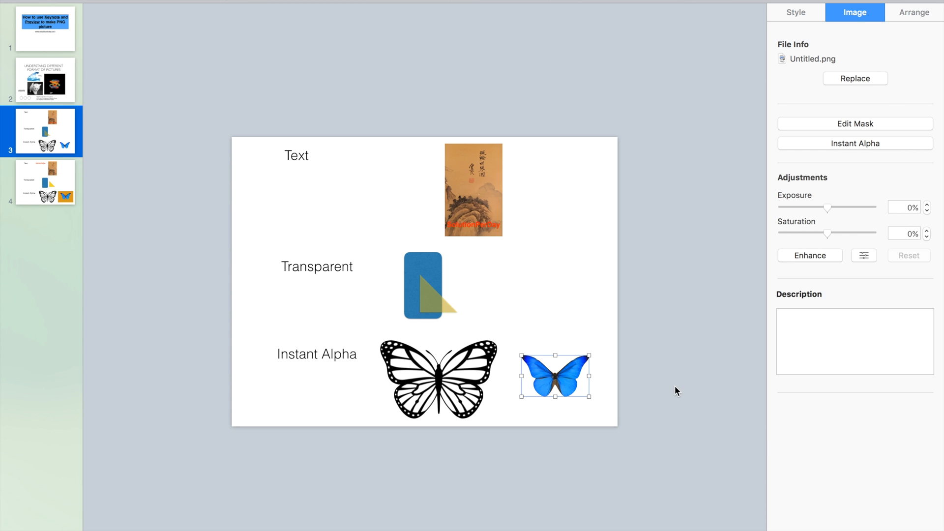
Place the cut-out blue butterfly overlapping the black butterfly's right wing
{"action": "left_click_drag", "start_coordinate": [553, 377], "coordinate": [575, 367]}
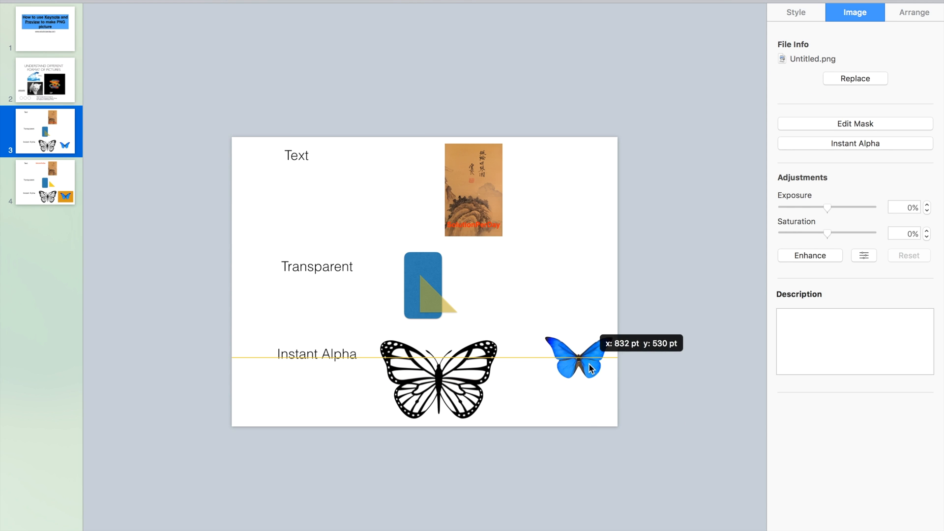
{"action": "left_click_drag", "start_coordinate": [576, 367], "coordinate": [442, 380]}
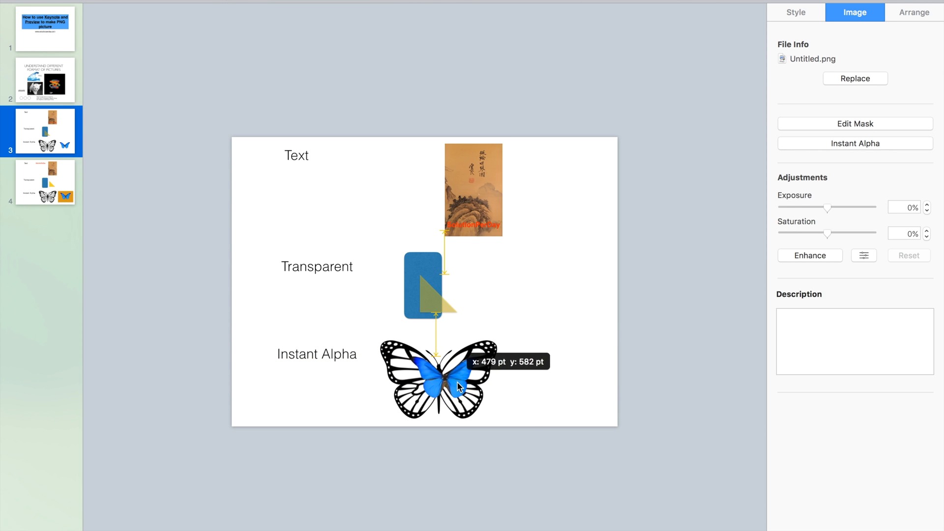
{"action": "left_click_drag", "start_coordinate": [443, 380], "coordinate": [464, 388]}
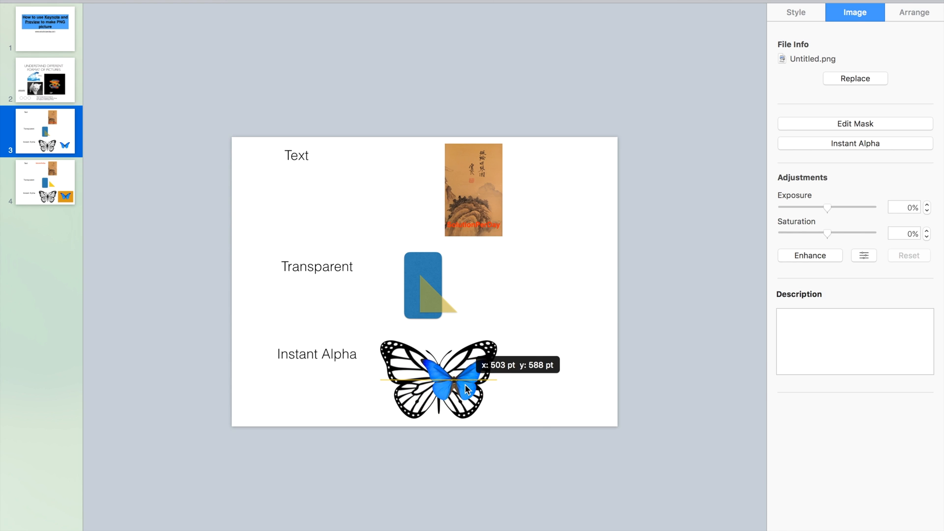
{"action": "left_click_drag", "start_coordinate": [466, 390], "coordinate": [477, 386]}
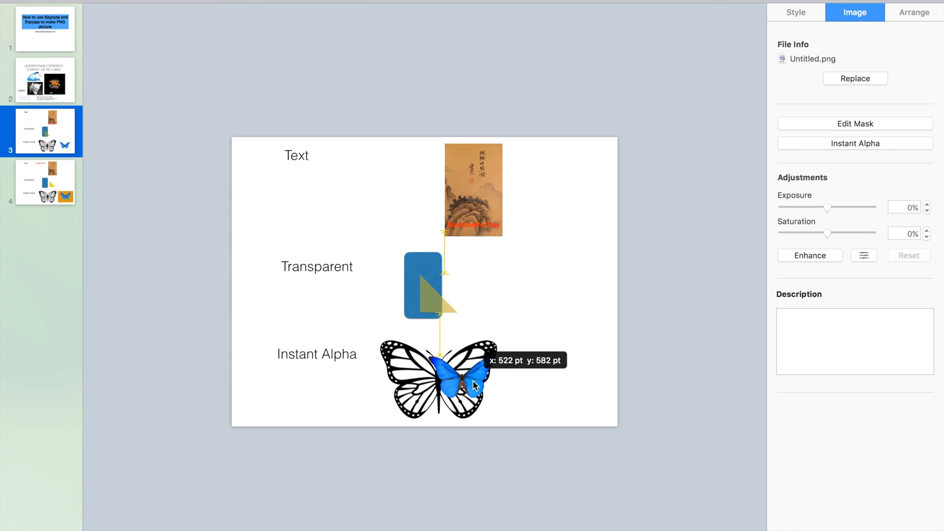
{"action": "left_click_drag", "start_coordinate": [473, 386], "coordinate": [515, 392]}
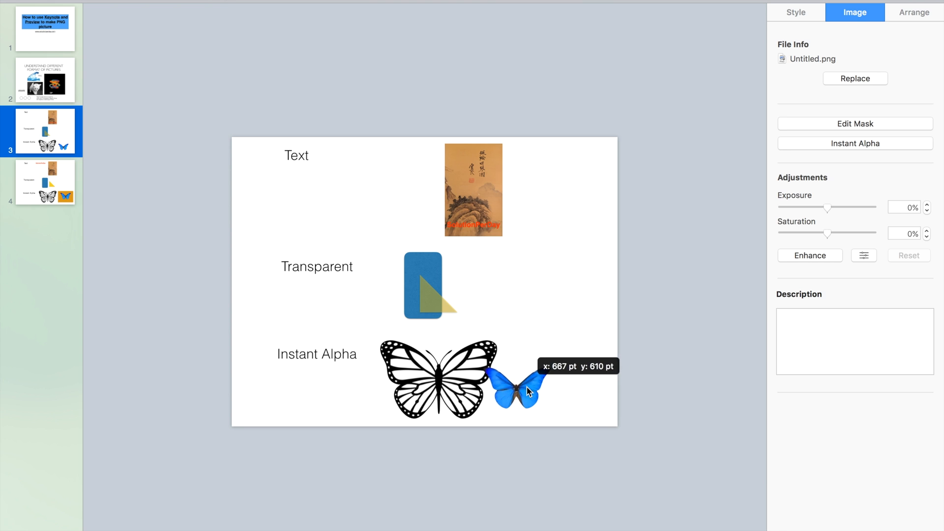
{"action": "left_click", "coordinate": [515, 392]}
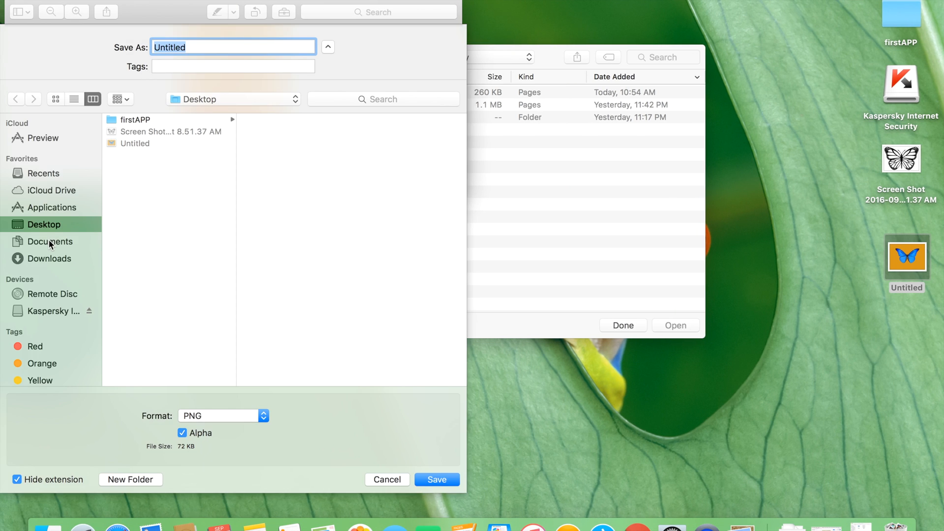
{"action": "mouse_move", "coordinate": [125, 226]}
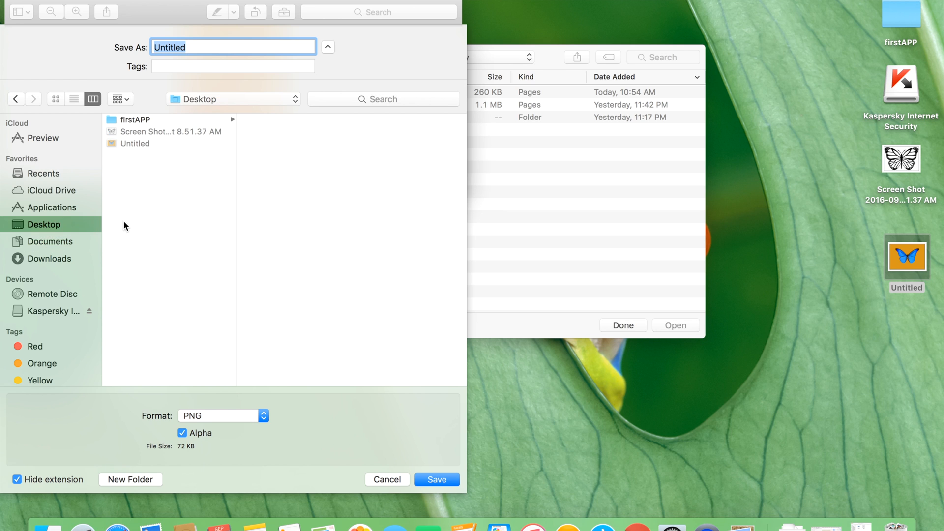
Save the image to the Desktop as a transparent PNG named test1
{"action": "type", "text": "test"}
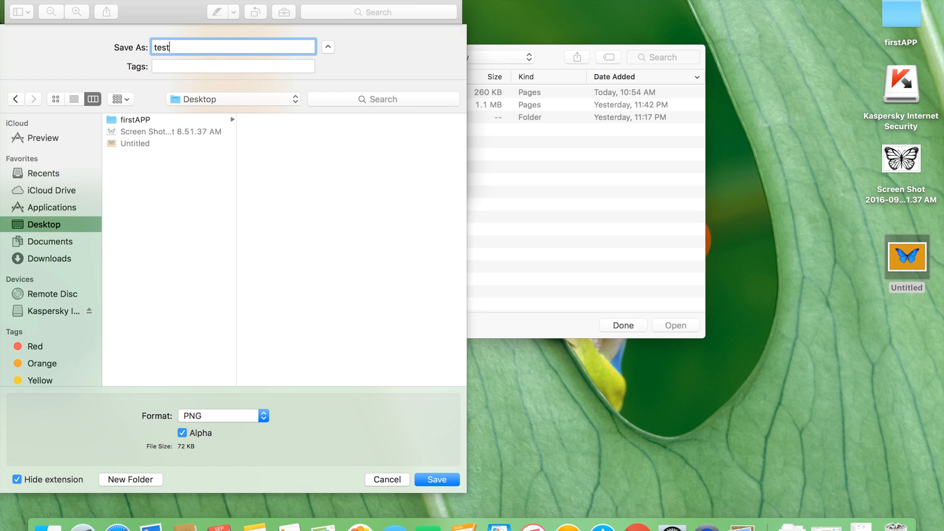
{"action": "left_click", "coordinate": [437, 479]}
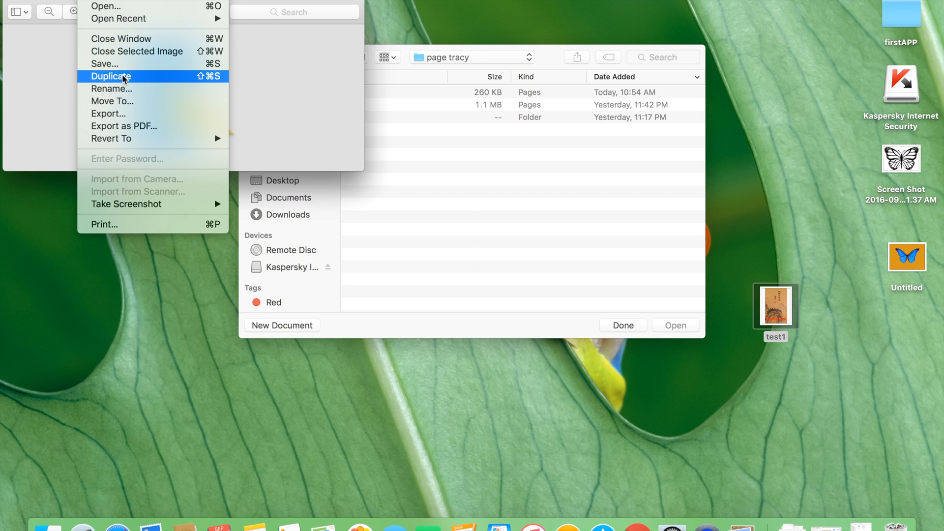
Duplicate the open image to save it as another transparent PNG
{"action": "left_click", "coordinate": [109, 76]}
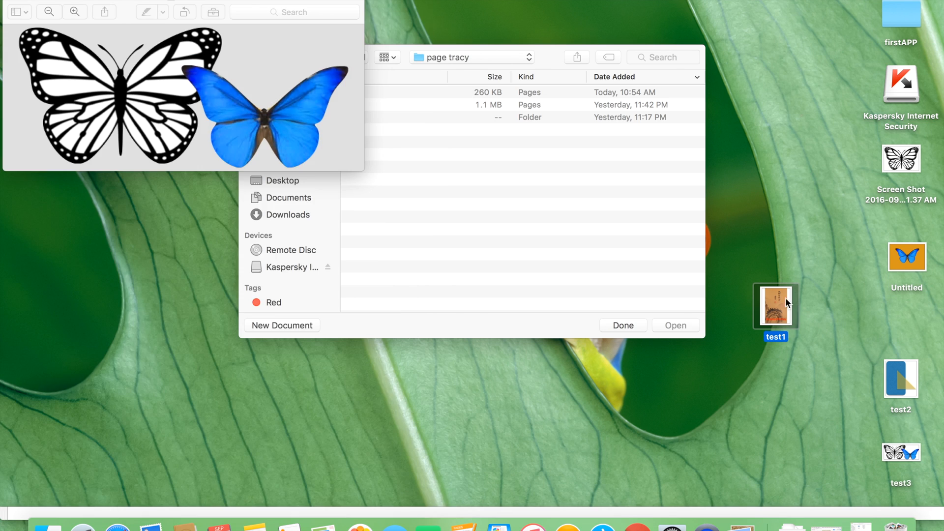
Reopen test2 (triangle) and test3 (overlapping butterflies) from the desktop to check transparency
{"action": "left_click_drag", "start_coordinate": [776, 310], "coordinate": [816, 349]}
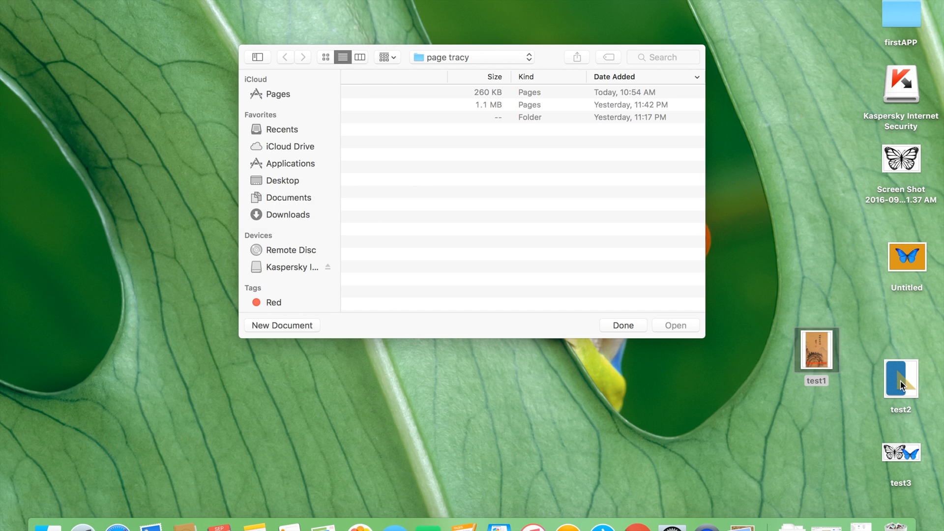
{"action": "double_click", "coordinate": [900, 381]}
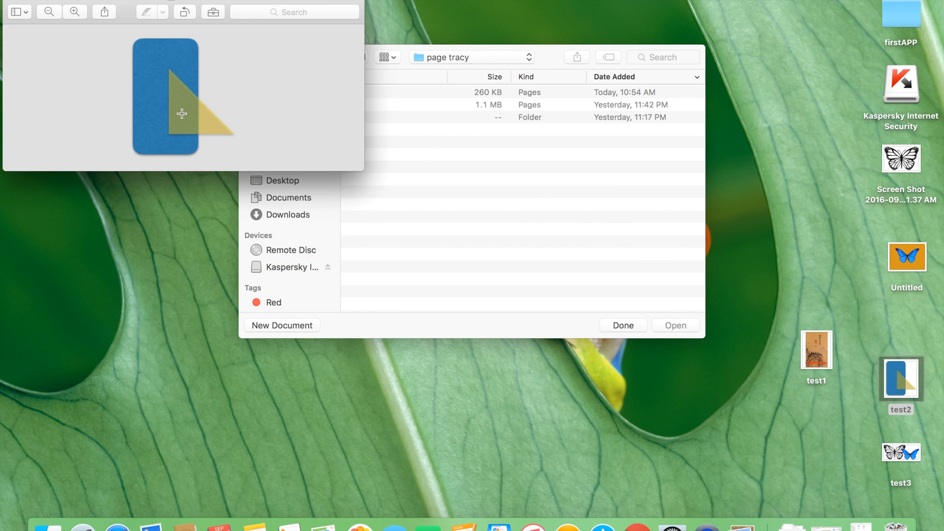
{"action": "left_click", "coordinate": [901, 453]}
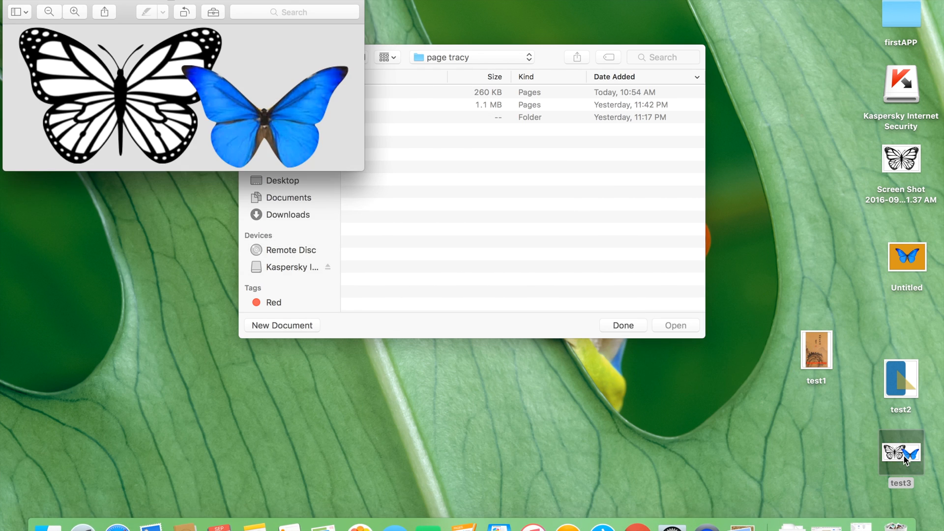
{"action": "mouse_move", "coordinate": [216, 103]}
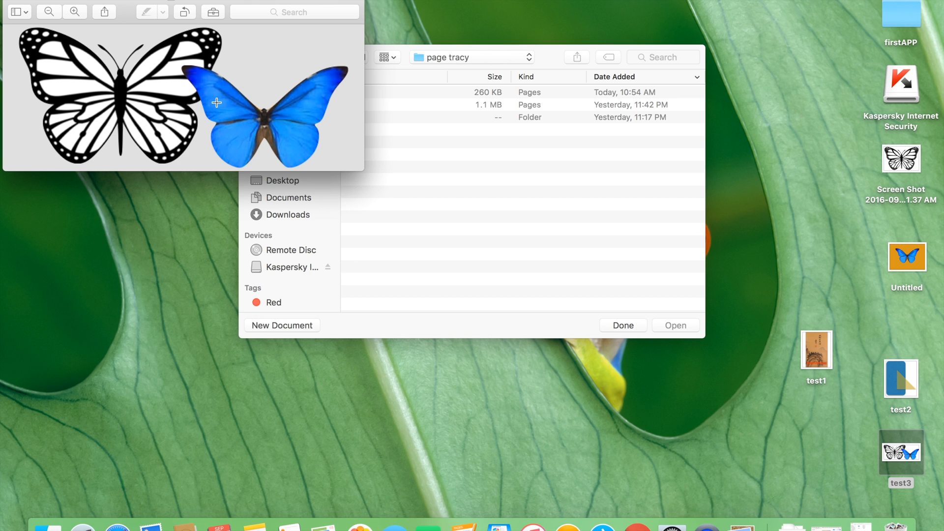
{"action": "mouse_move", "coordinate": [401, 334]}
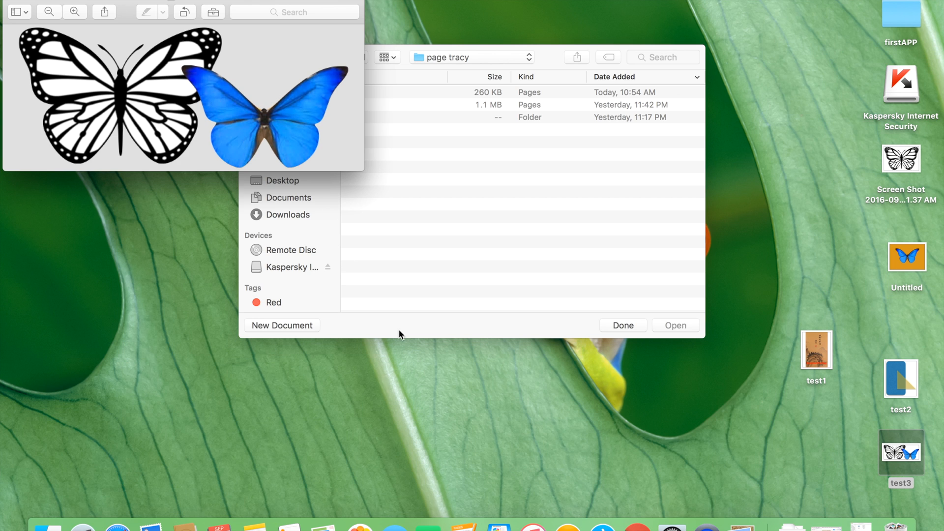
{"action": "mouse_move", "coordinate": [499, 527]}
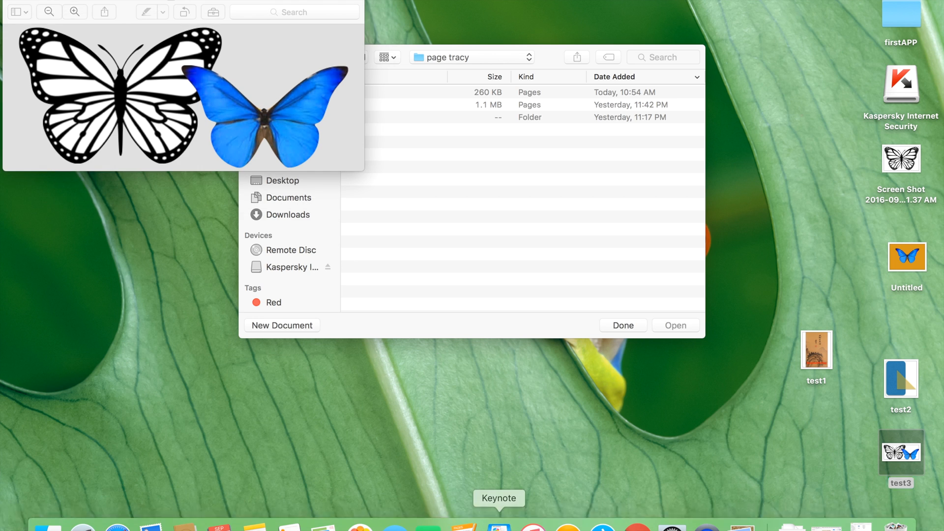